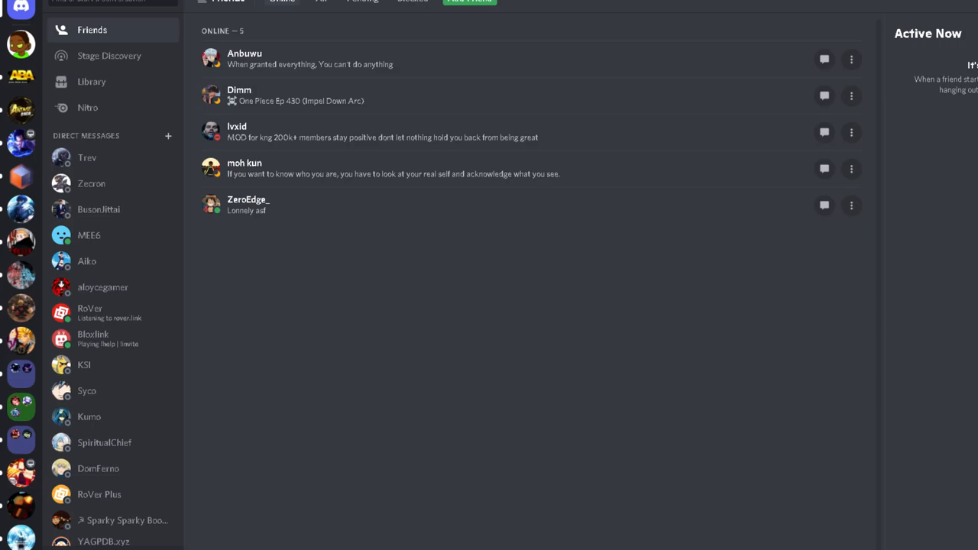
pyautogui.moveTo(299, 286)
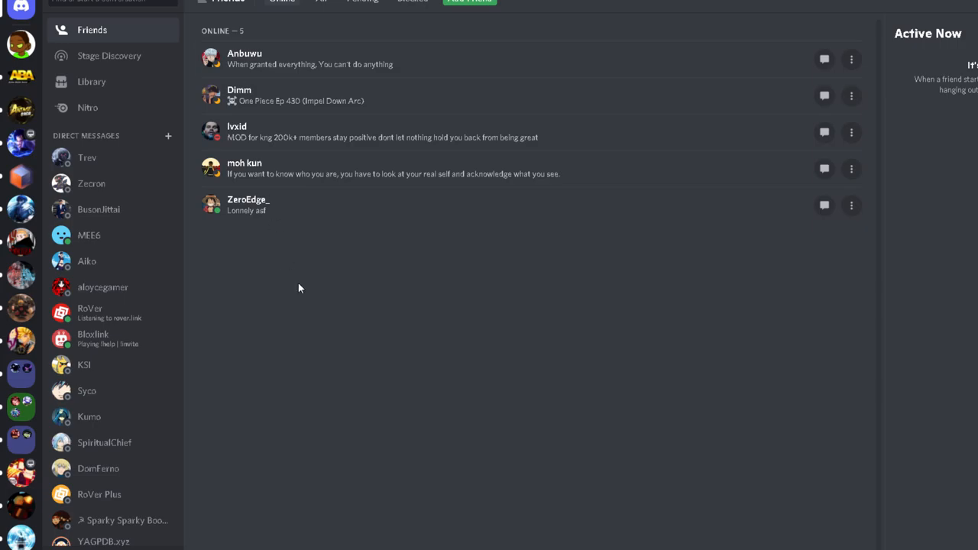
pyautogui.moveTo(311, 288)
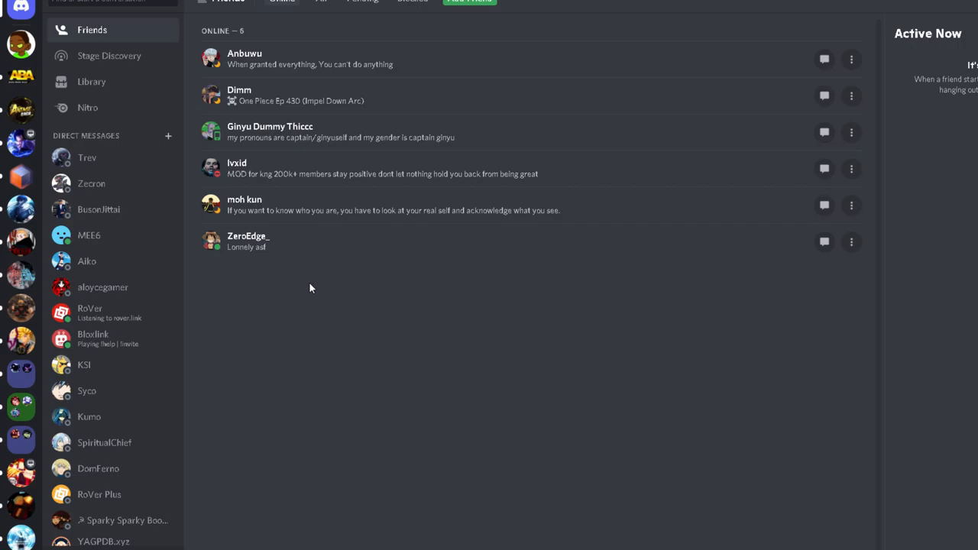
pyautogui.moveTo(14, 460)
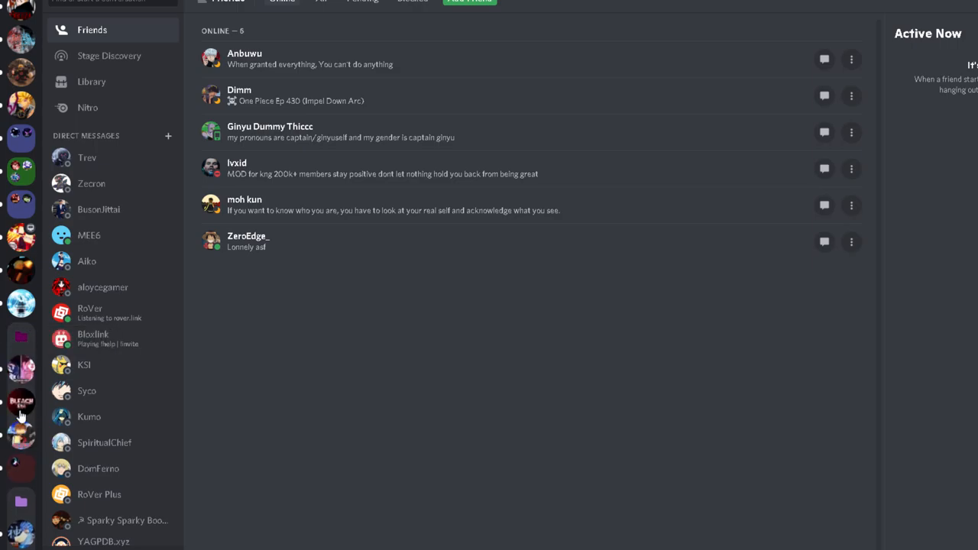
pyautogui.moveTo(19, 404)
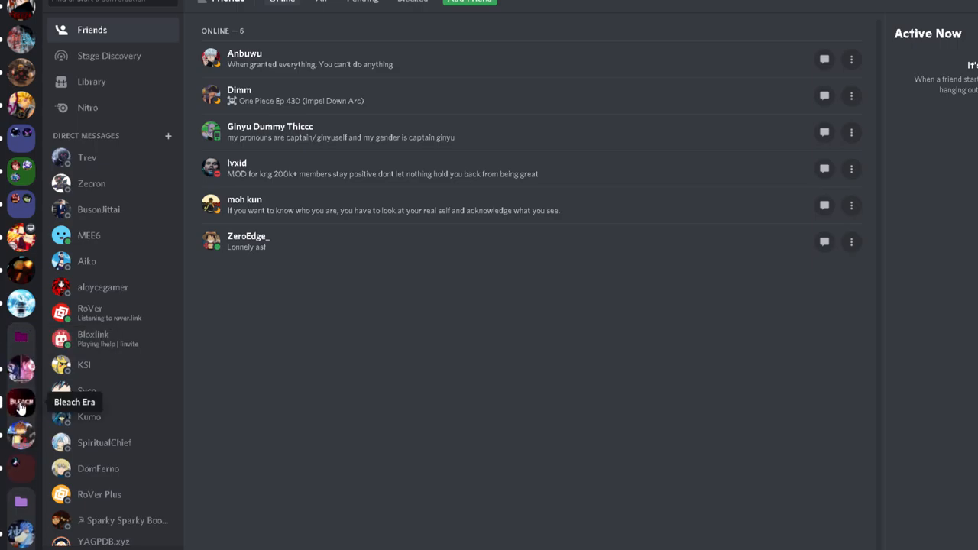
# Open Bleach Era's #announcements and select the 'Friday, August 13, 2021, 1 pm EST' lines.
pyautogui.click(21, 404)
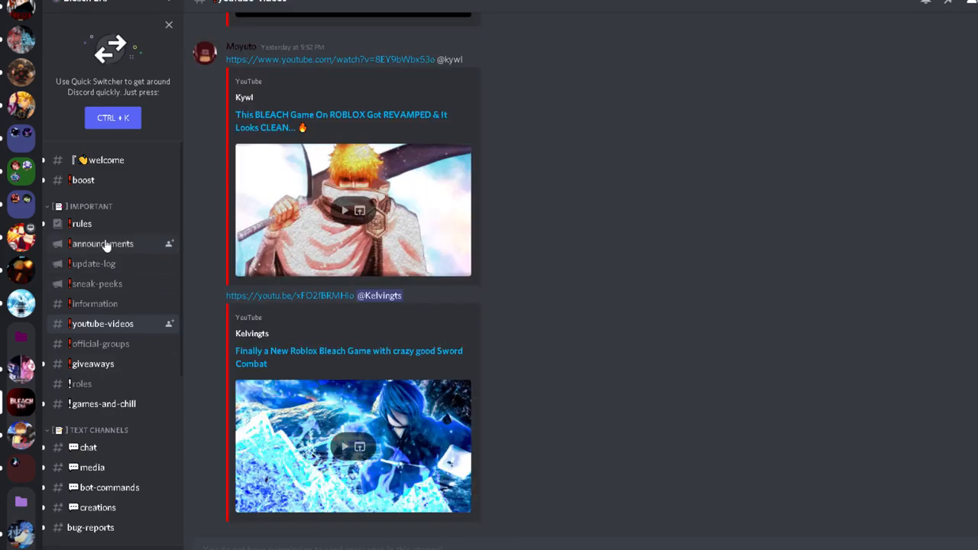
pyautogui.click(102, 243)
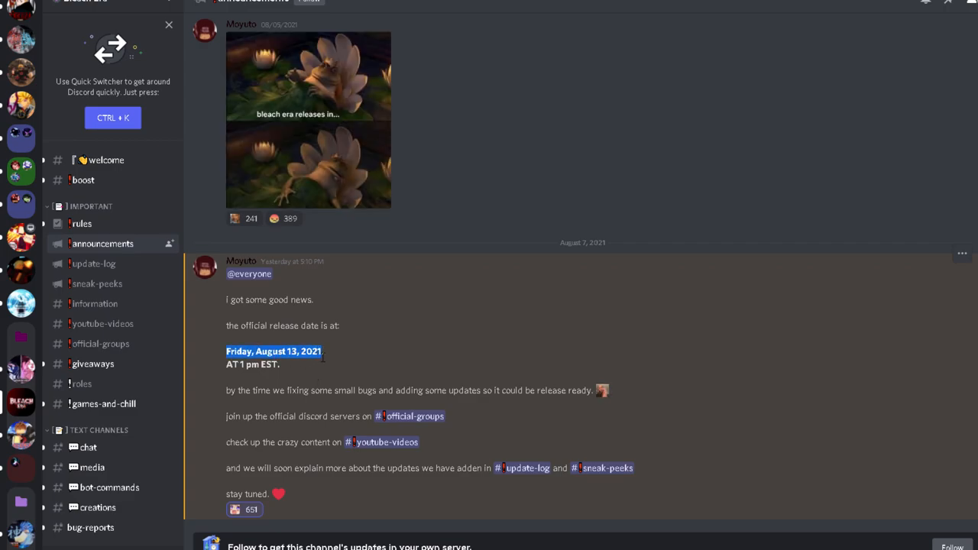
pyautogui.moveTo(226, 350); pyautogui.dragTo(305, 364)
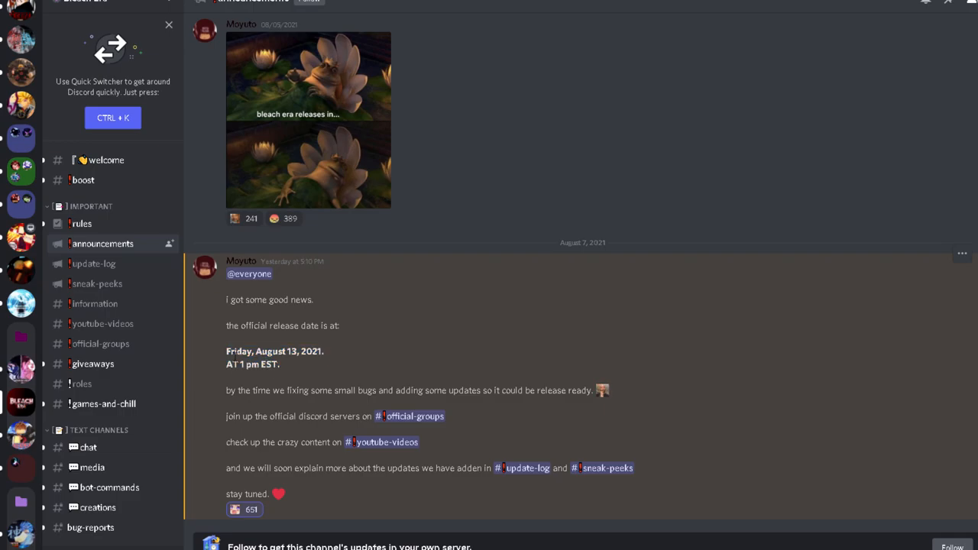
pyautogui.moveTo(225, 351); pyautogui.dragTo(280, 364)
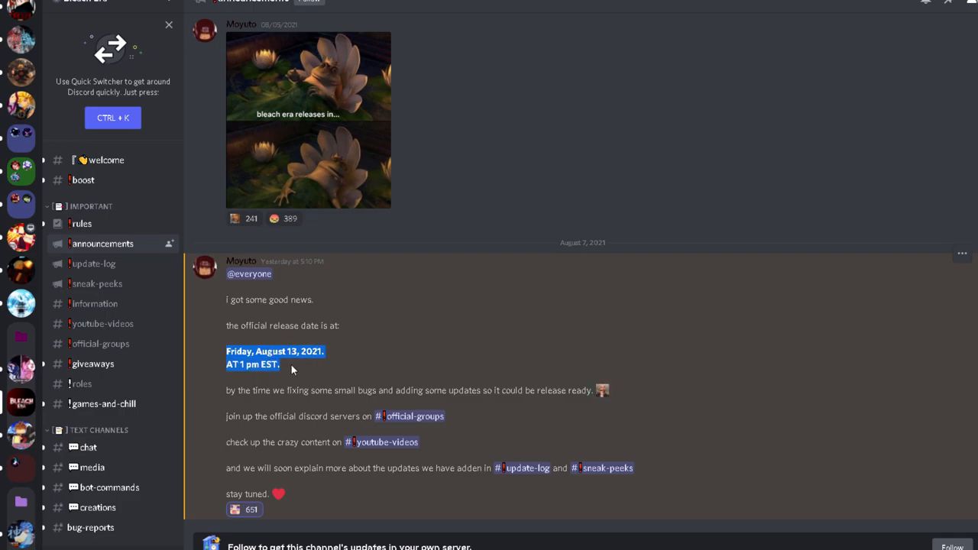
pyautogui.moveTo(293, 369)
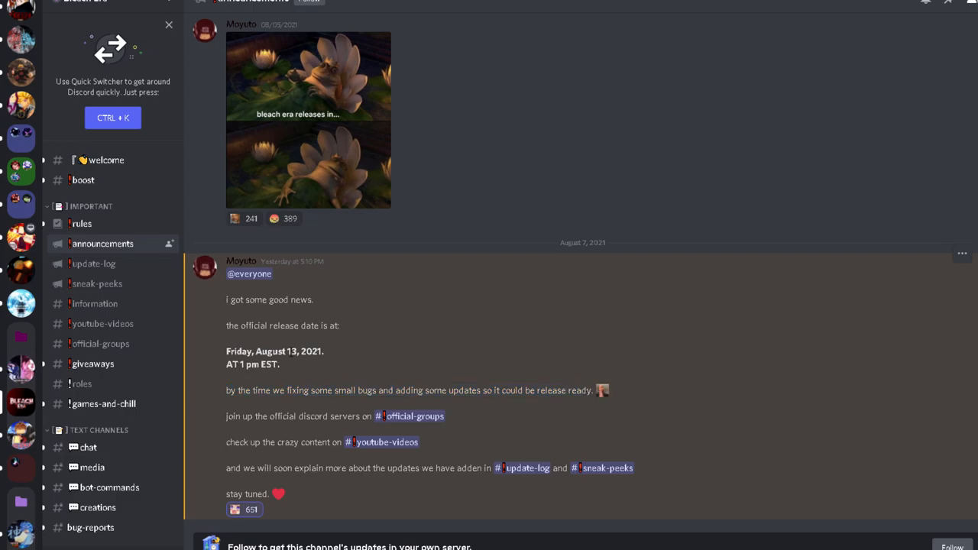
pyautogui.moveTo(225, 351); pyautogui.dragTo(280, 364)
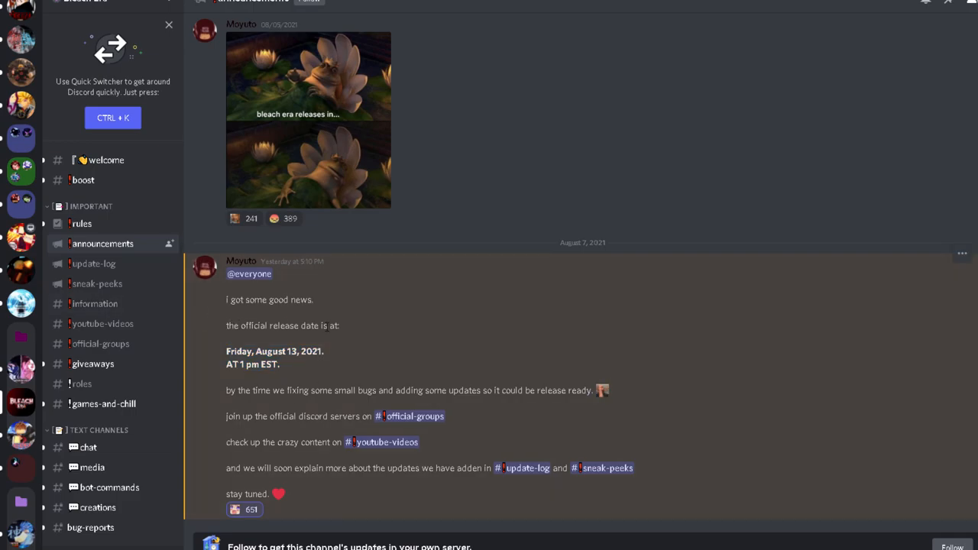
pyautogui.moveTo(225, 351); pyautogui.dragTo(280, 365)
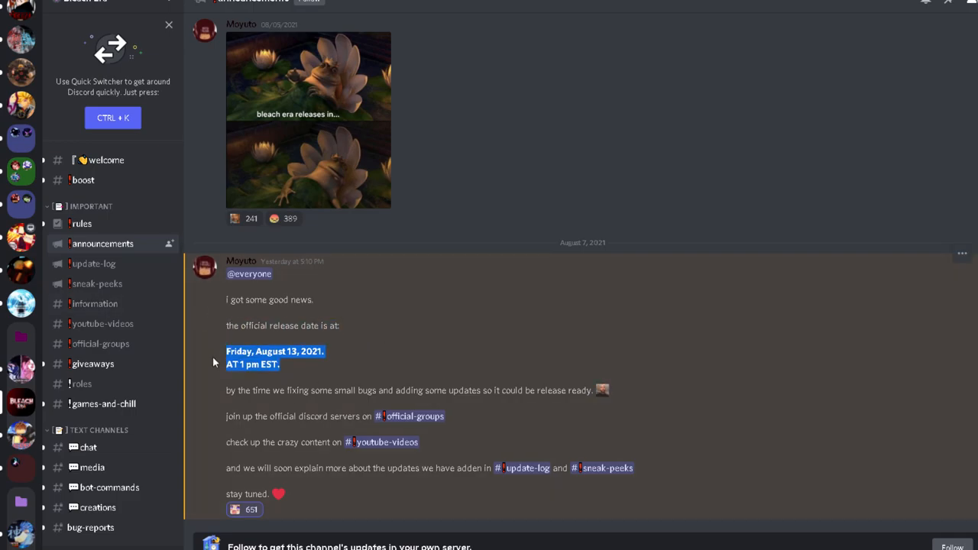
pyautogui.moveTo(212, 352)
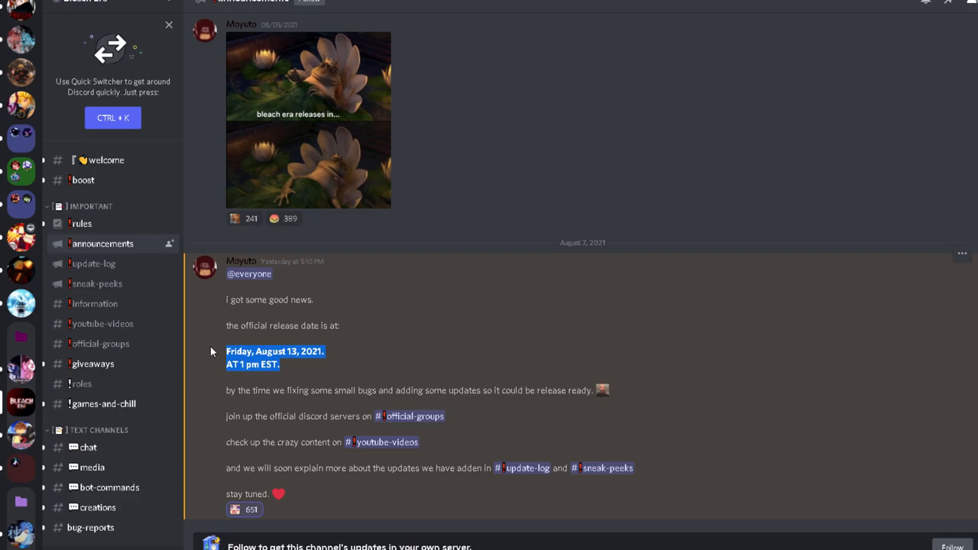
pyautogui.moveTo(206, 351)
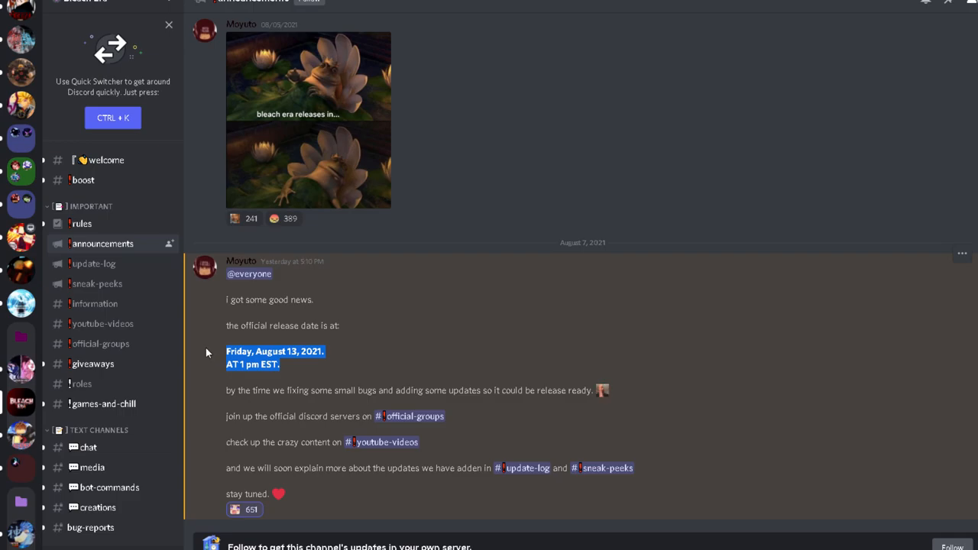
pyautogui.moveTo(105, 292)
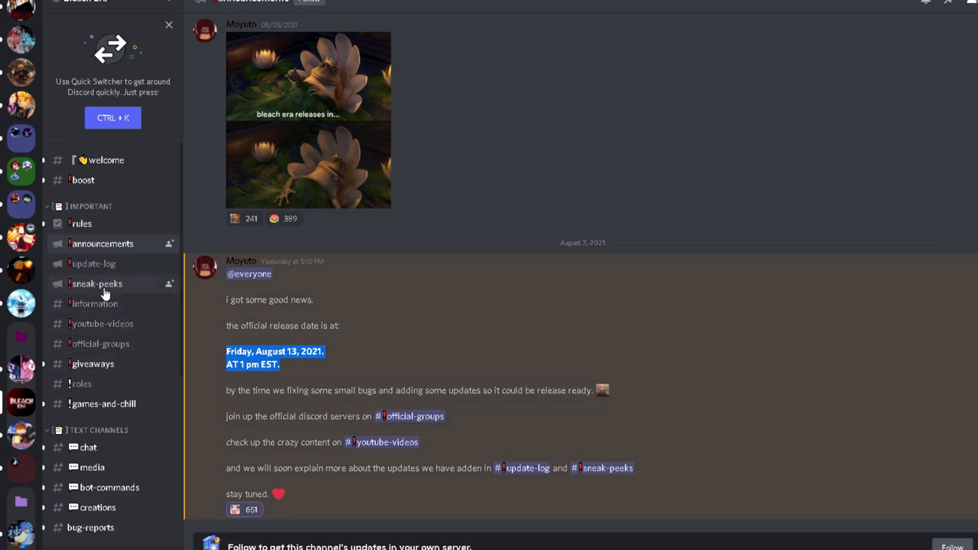
# Open #sneak-peeks and scroll down past the April 26 tweet.
pyautogui.click(97, 284)
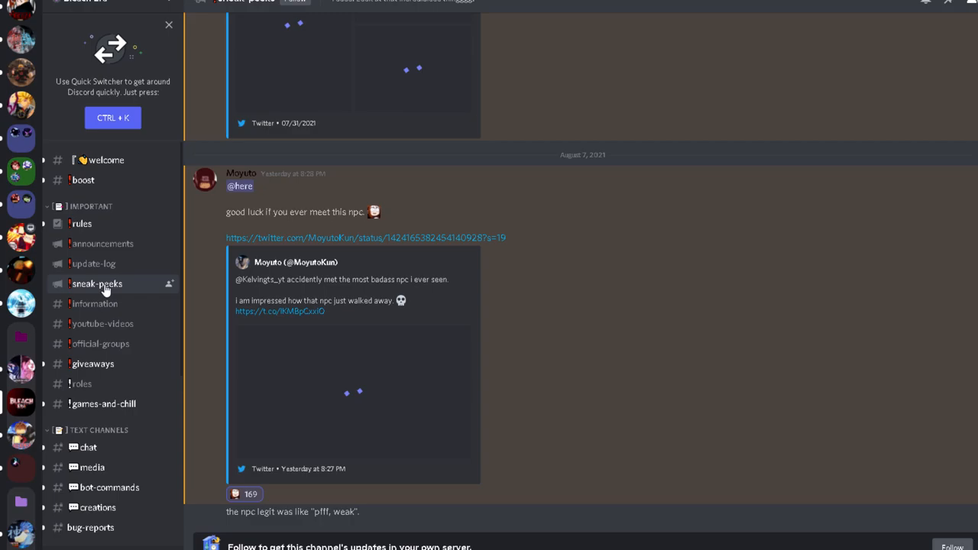
pyautogui.moveTo(375, 392)
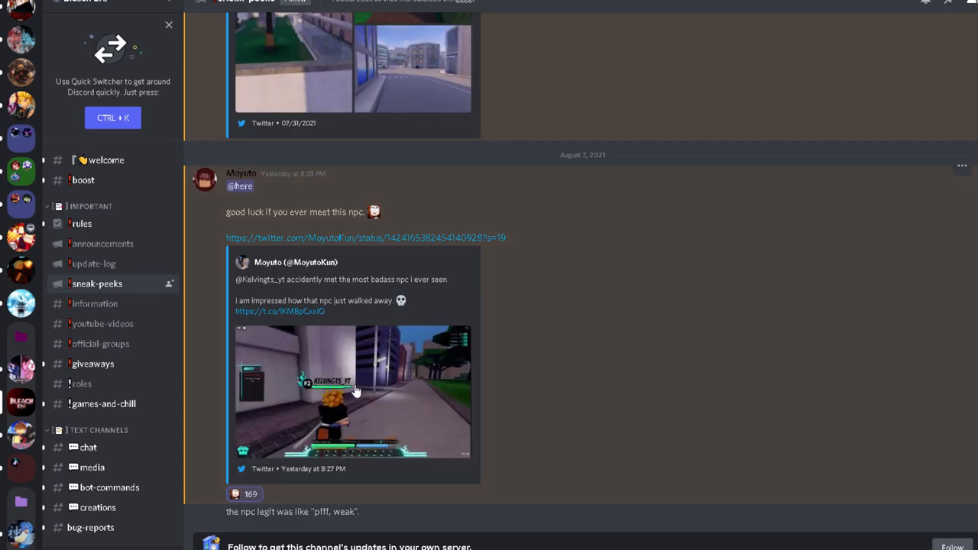
pyautogui.click(243, 494)
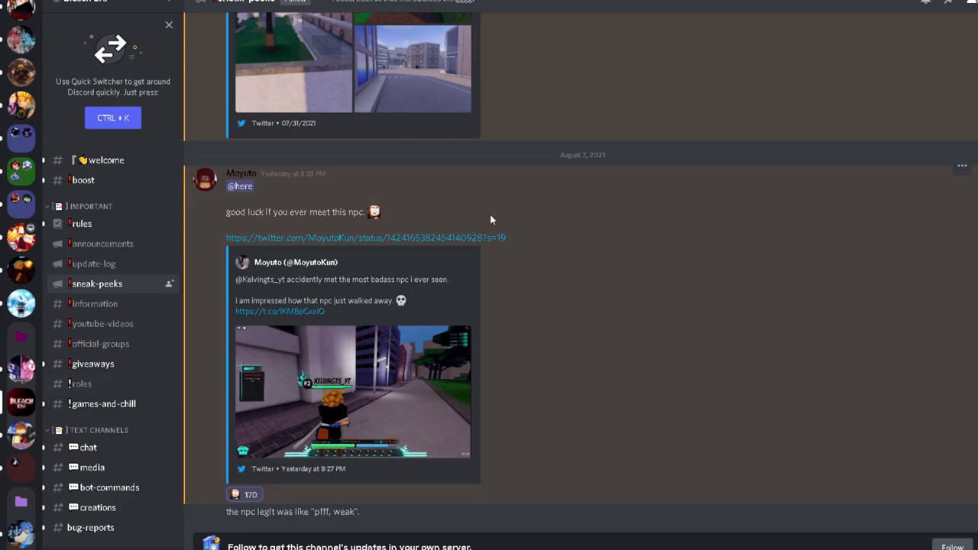
pyautogui.scroll(3)
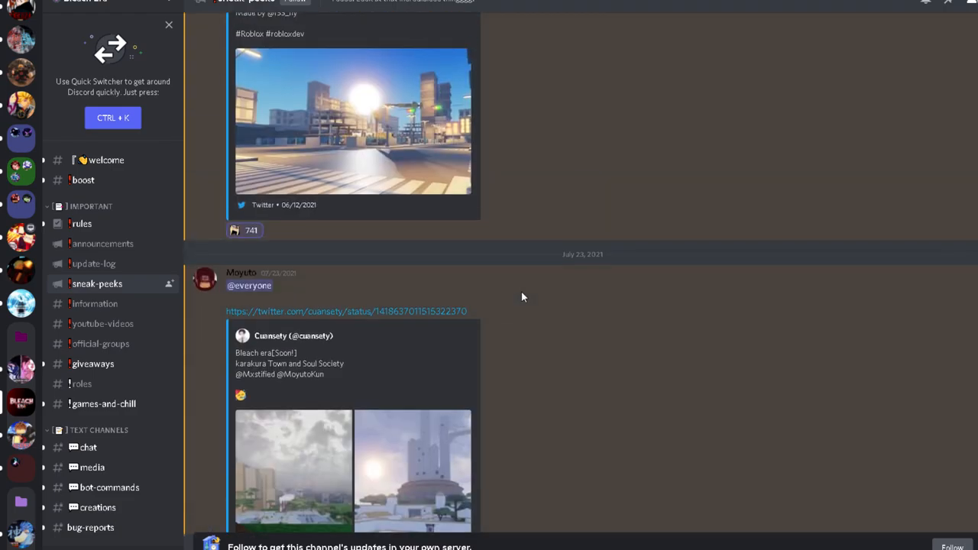
pyautogui.scroll(-3)
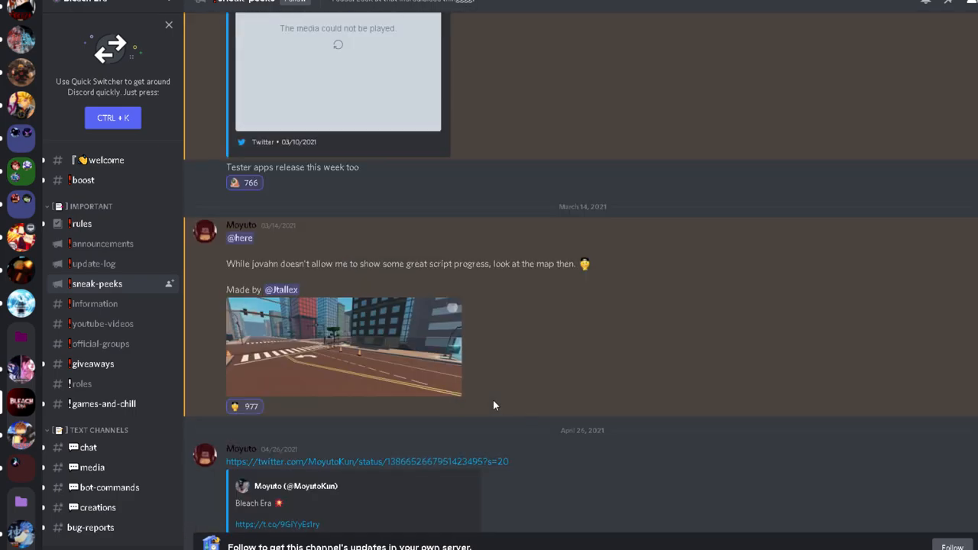
pyautogui.scroll(-3)
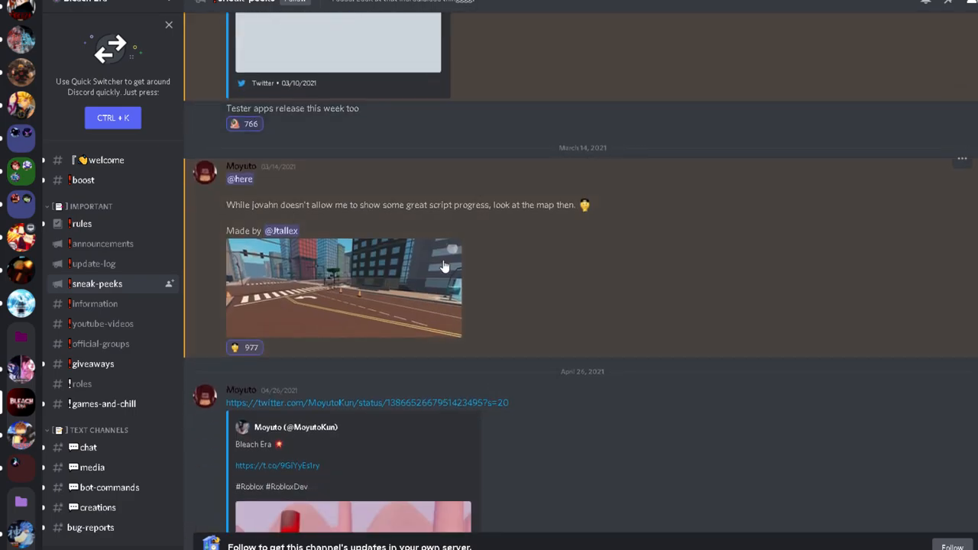
pyautogui.scroll(-3)
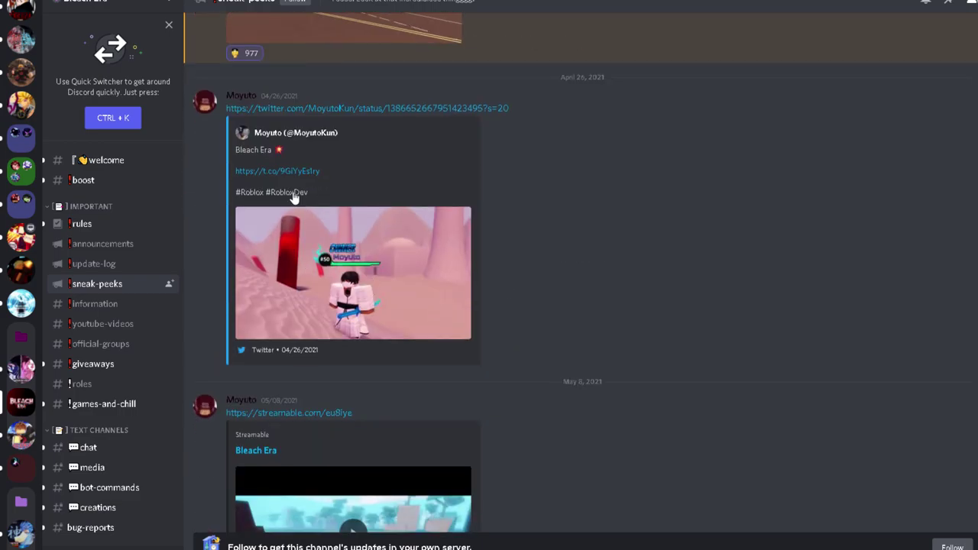
# Add your reaction to the May 8 Streamable clip post, bringing it to 749.
pyautogui.click(352, 273)
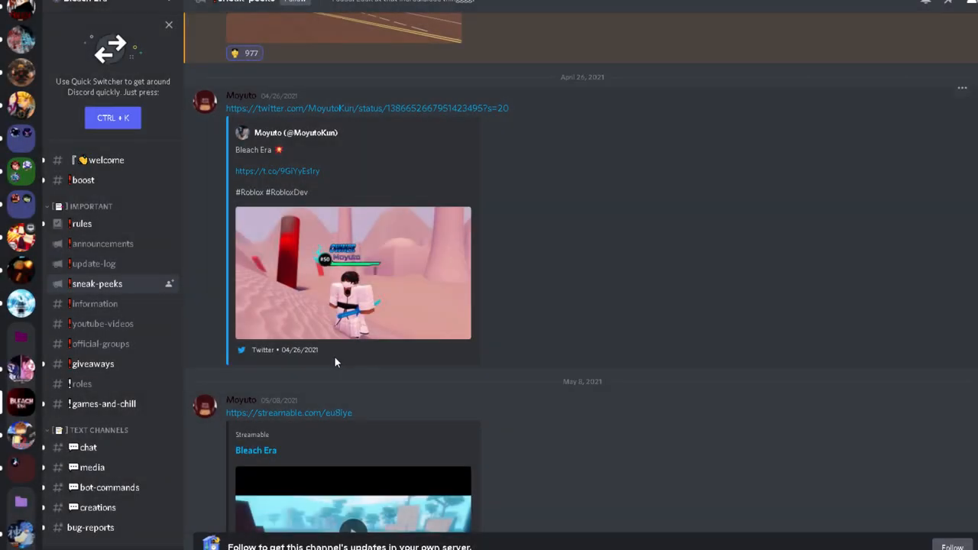
pyautogui.scroll(-3)
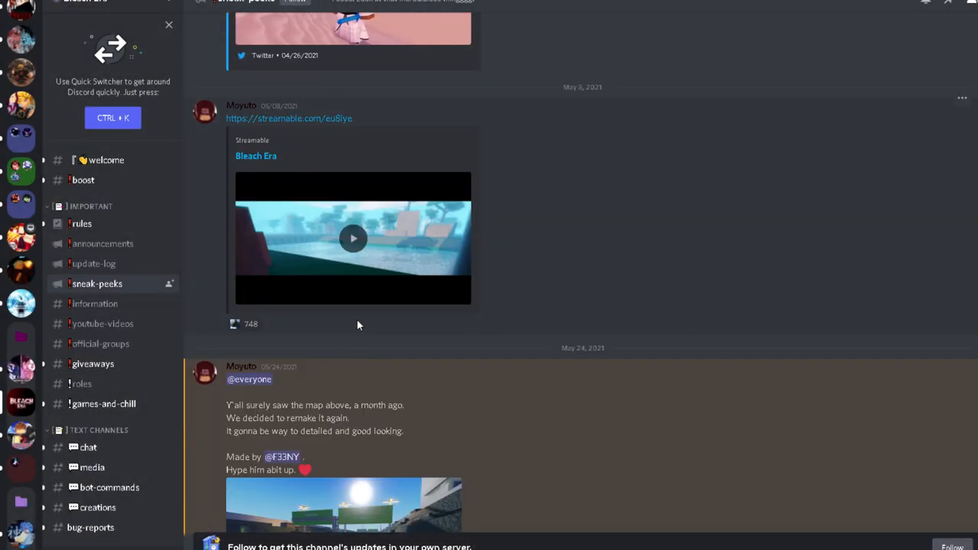
pyautogui.moveTo(250, 326)
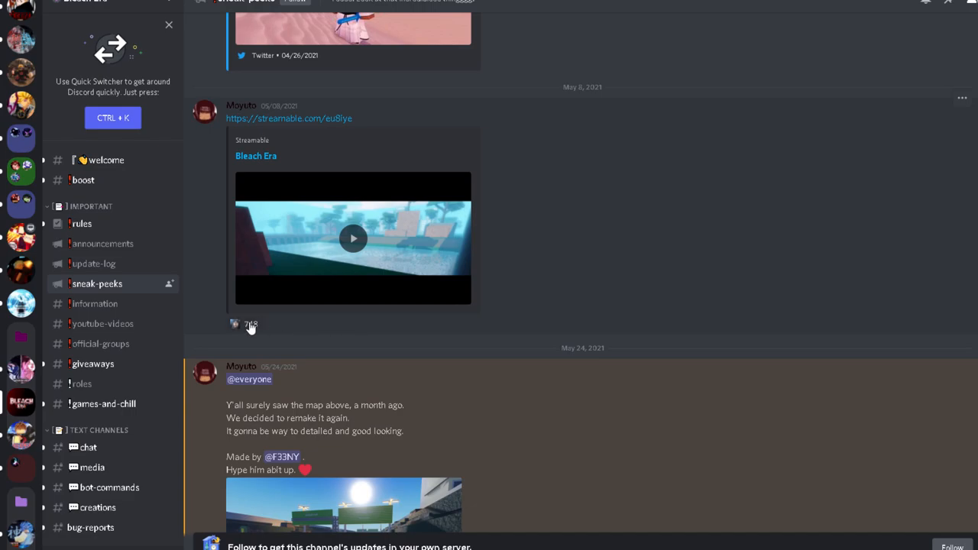
pyautogui.click(353, 239)
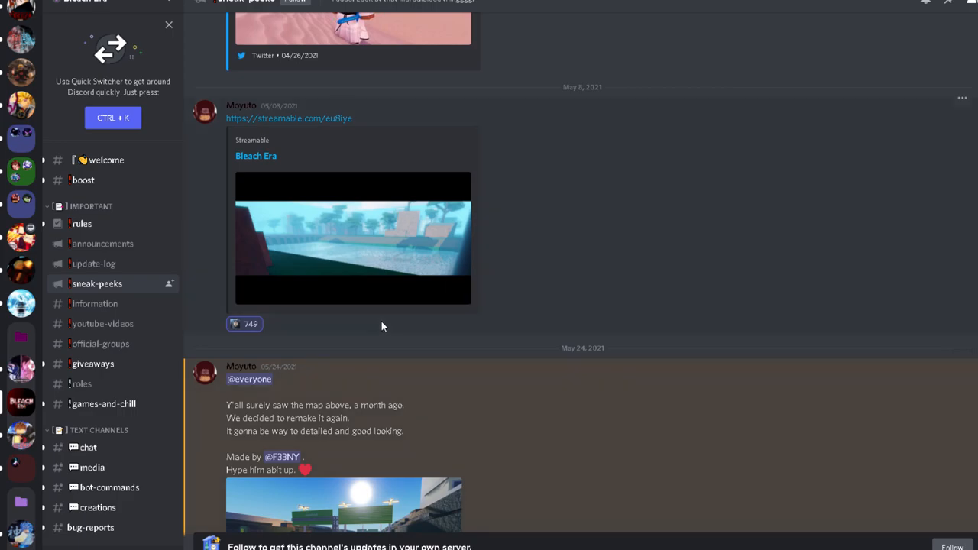
pyautogui.moveTo(267, 119)
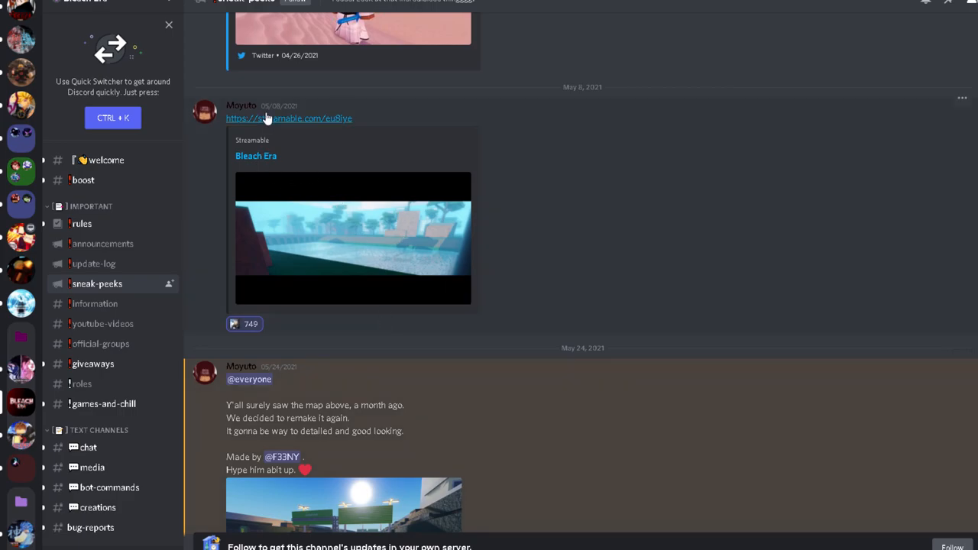
pyautogui.scroll(-3)
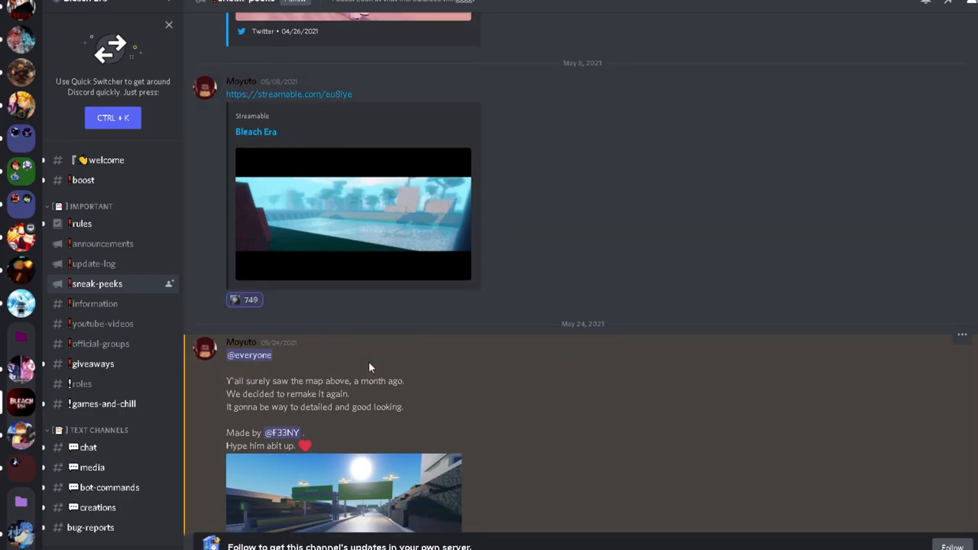
# Select the May 24 remade-map post's first line and view its street screenshot full size.
pyautogui.scroll(-3)
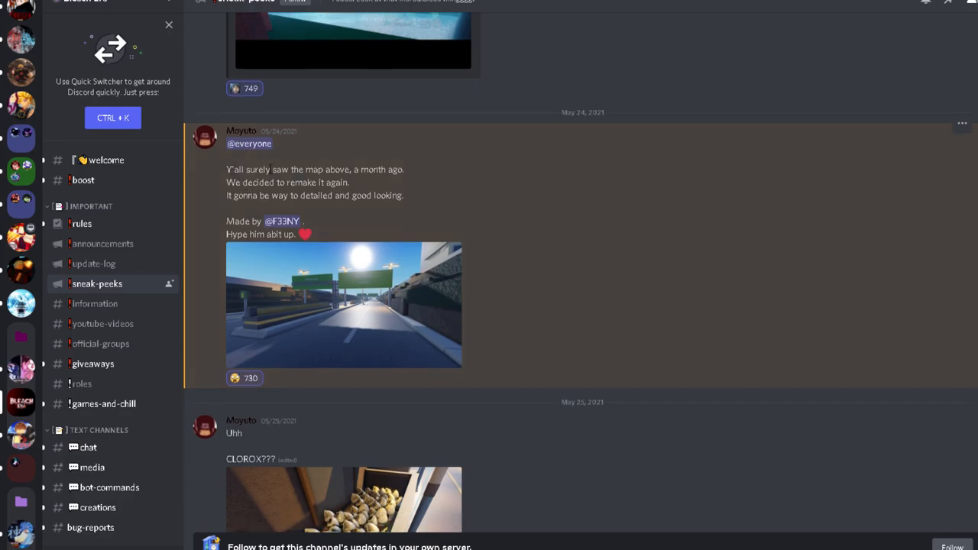
pyautogui.moveTo(233, 169); pyautogui.dragTo(405, 168)
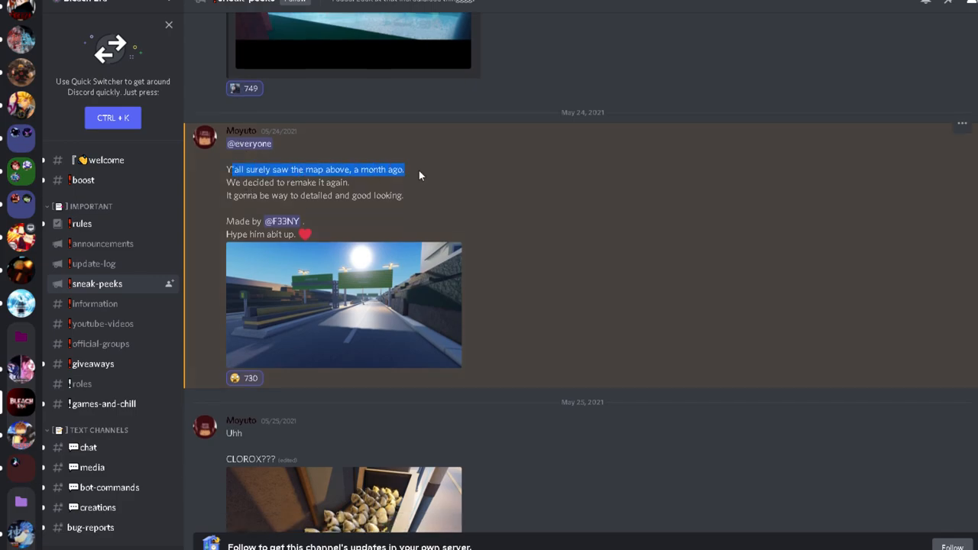
pyautogui.moveTo(231, 168); pyautogui.dragTo(379, 183)
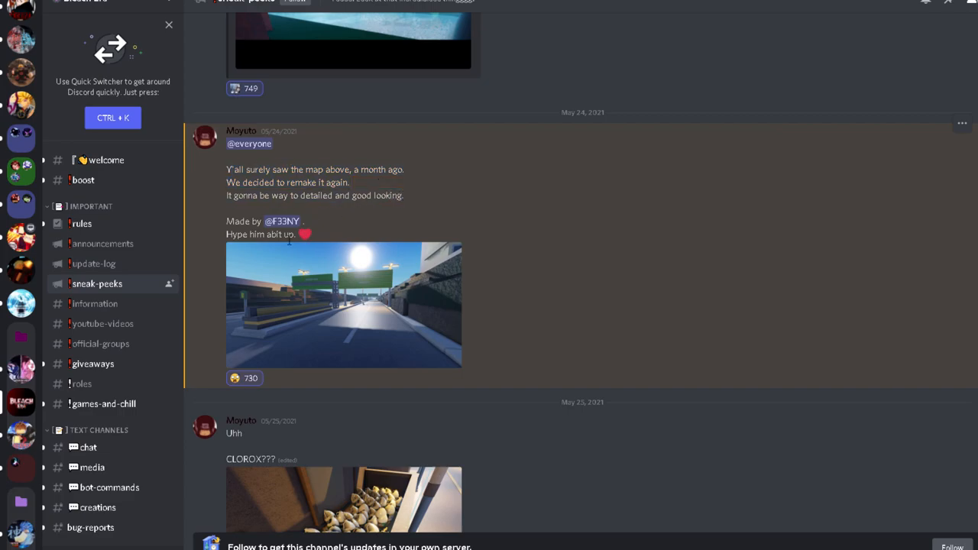
pyautogui.click(344, 304)
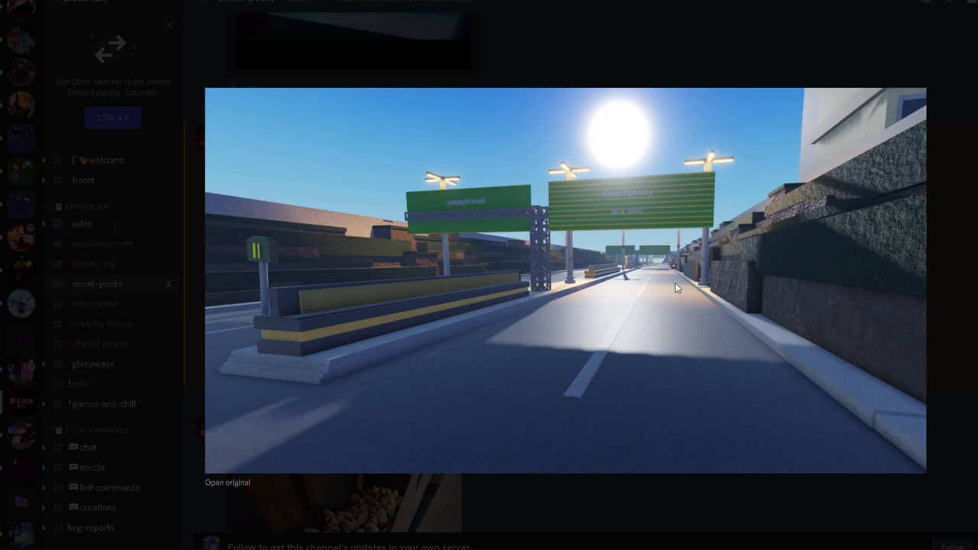
pyautogui.click(676, 288)
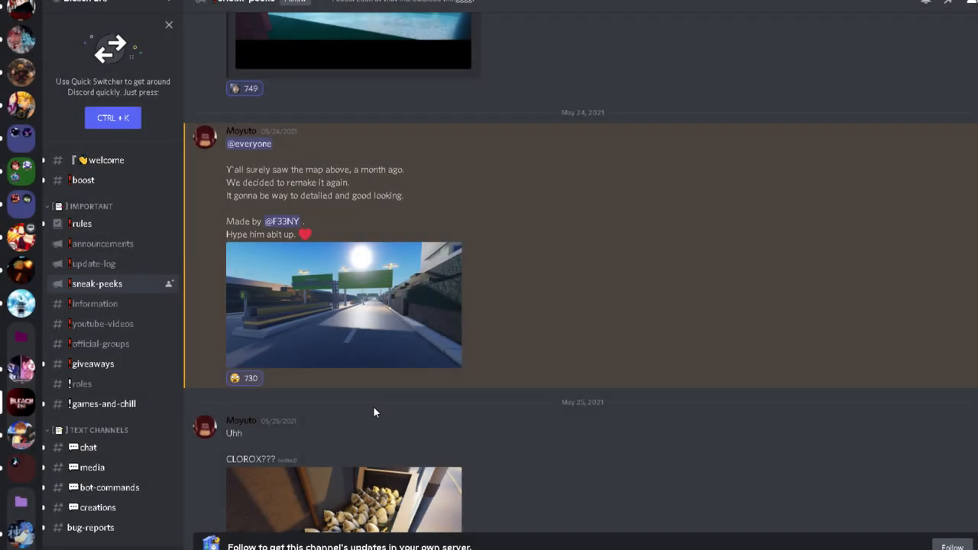
pyautogui.scroll(-3)
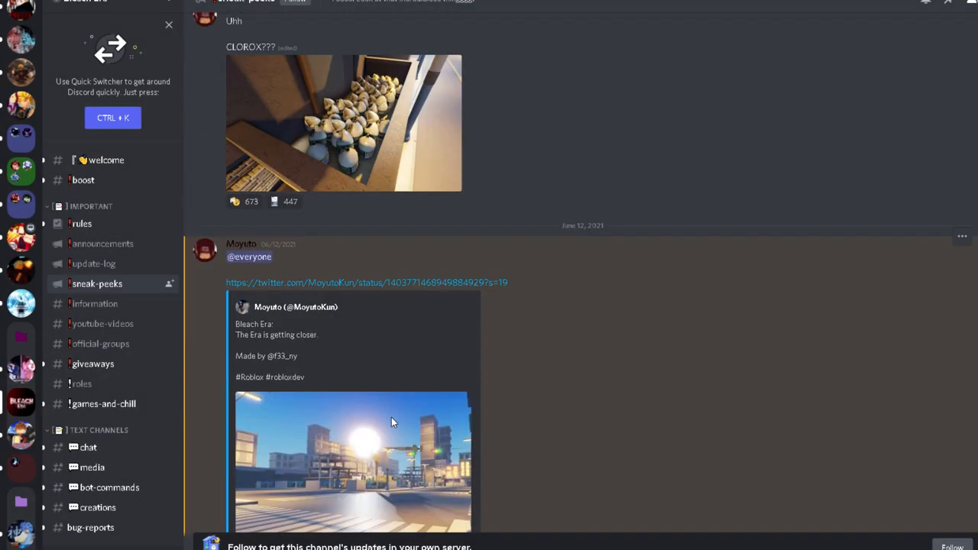
# Enlarge the June 12 'The Era is getting closer' city screenshot twice, then close it.
pyautogui.scroll(-3)
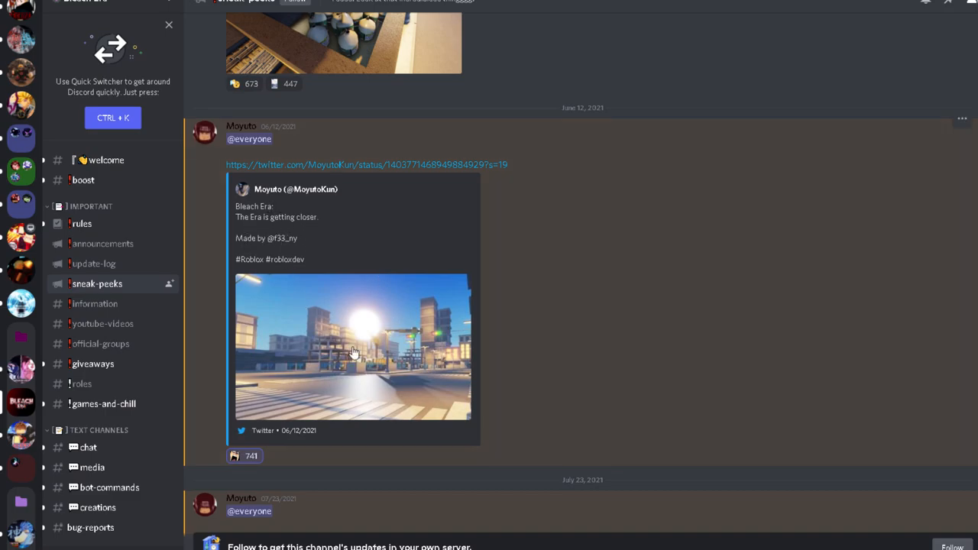
pyautogui.click(354, 352)
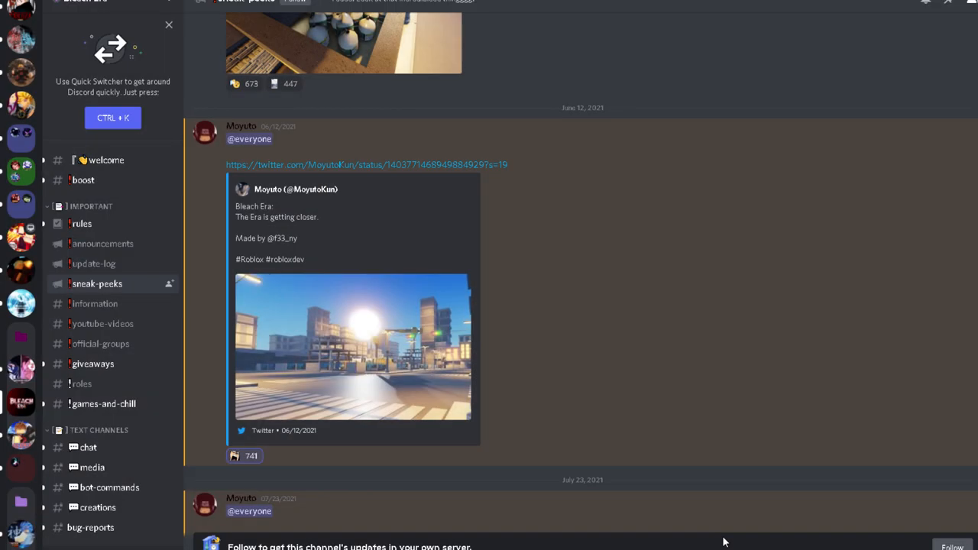
pyautogui.click(354, 348)
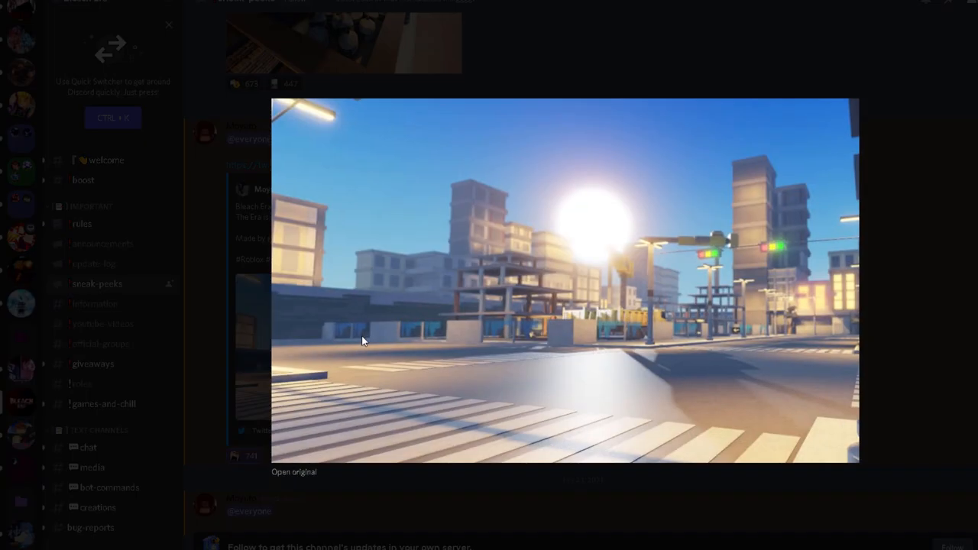
pyautogui.moveTo(634, 502)
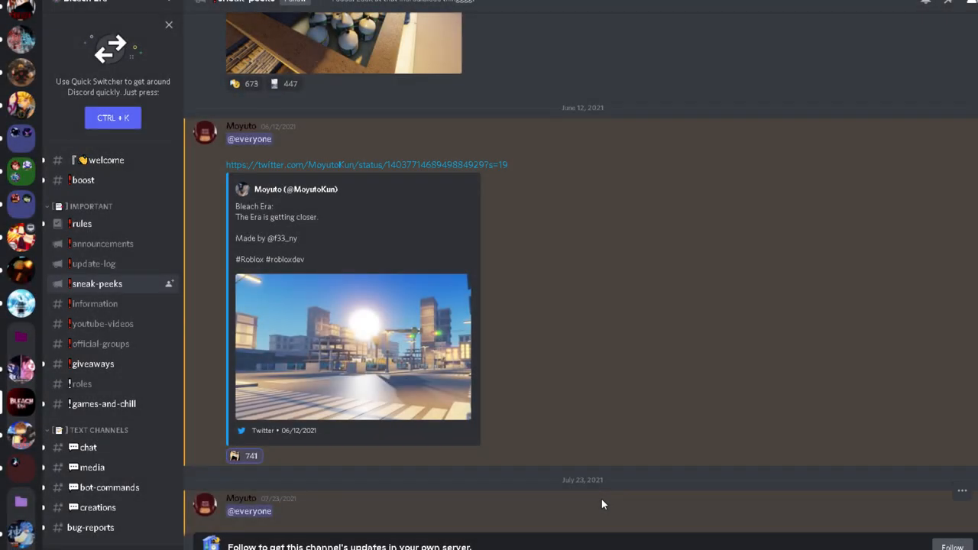
pyautogui.moveTo(329, 340)
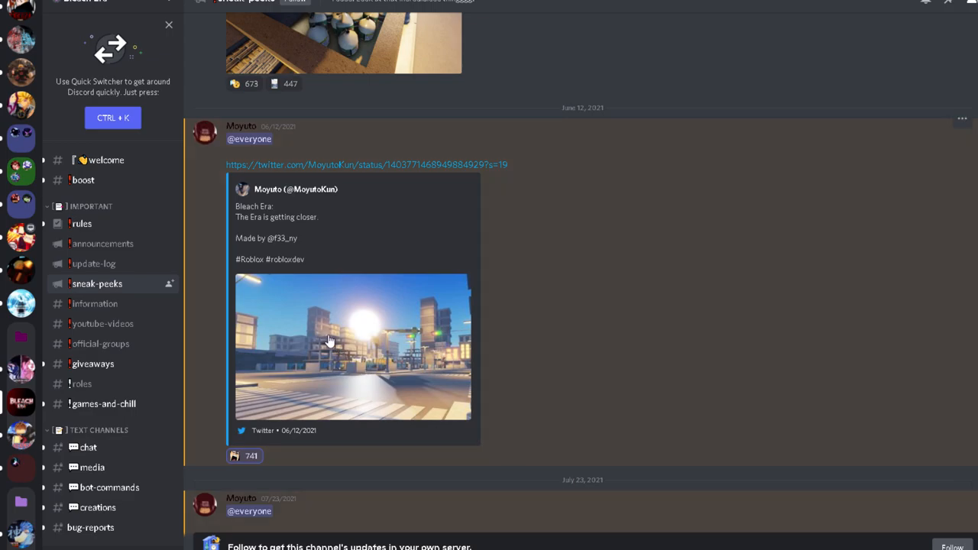
pyautogui.click(330, 343)
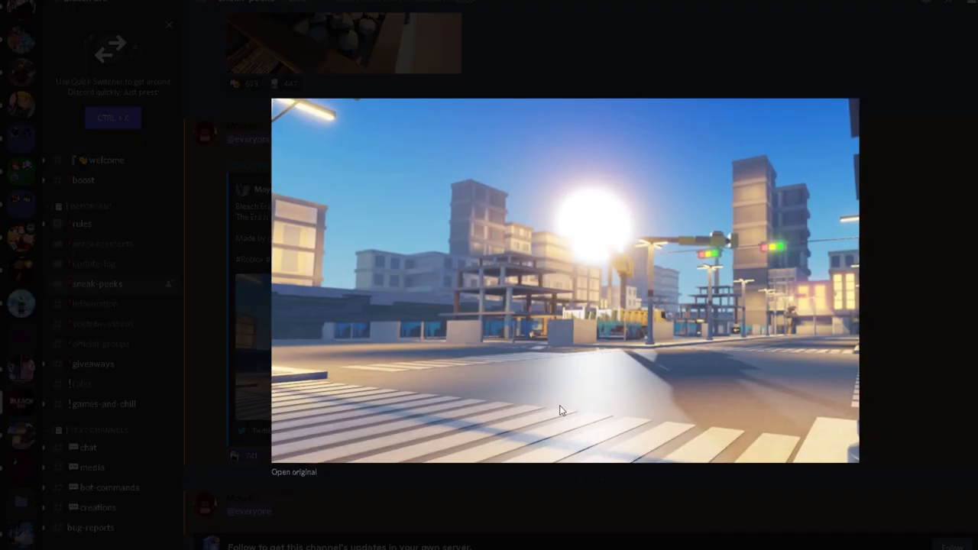
pyautogui.click(563, 411)
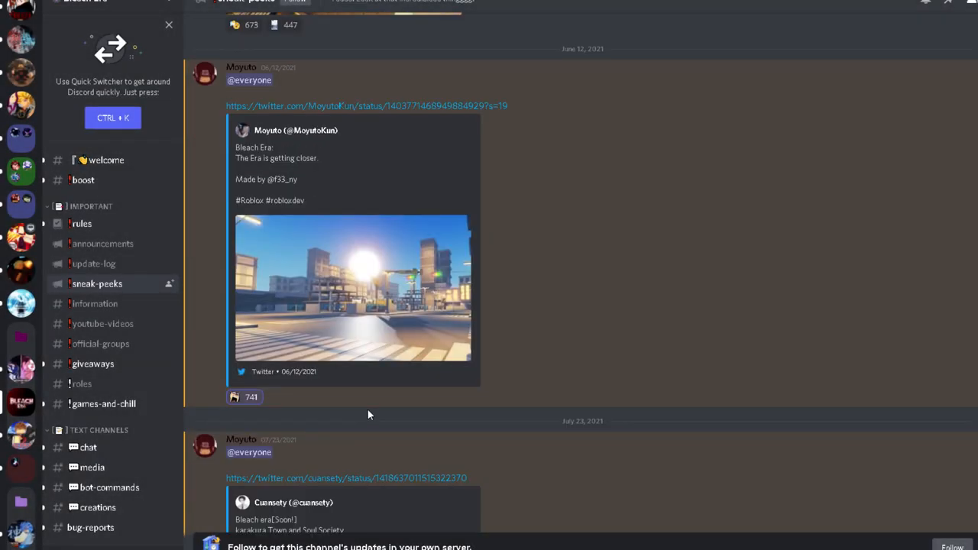
pyautogui.scroll(-3)
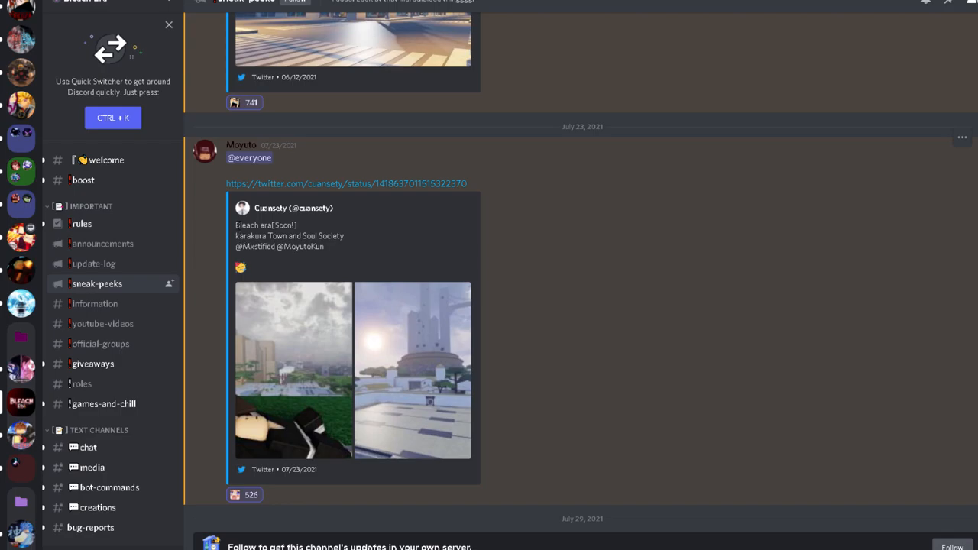
pyautogui.moveTo(389, 257)
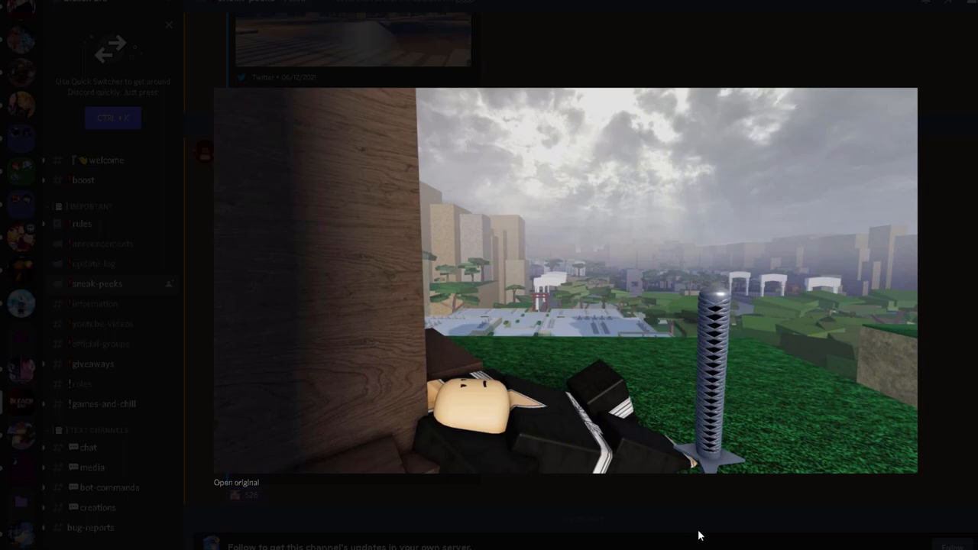
pyautogui.scroll(-3)
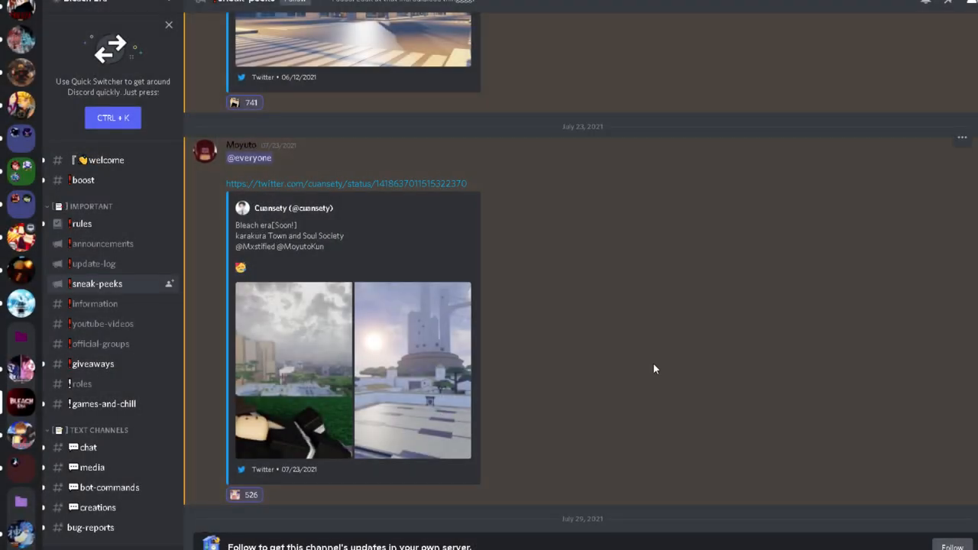
pyautogui.click(413, 371)
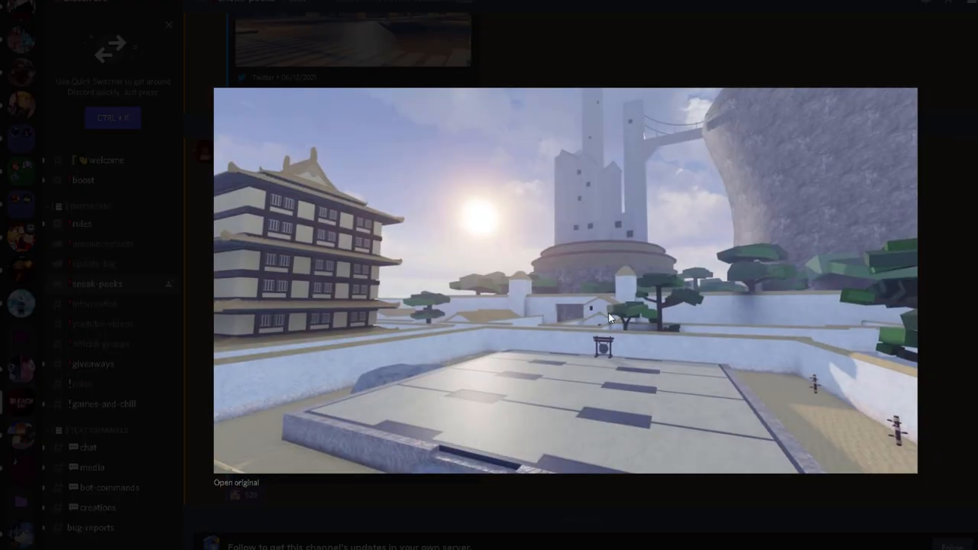
pyautogui.moveTo(754, 371)
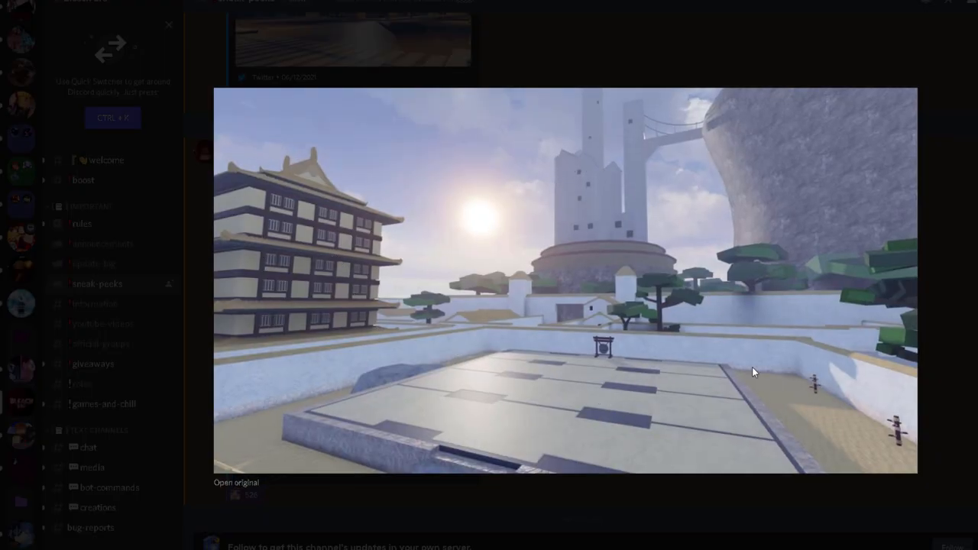
pyautogui.moveTo(891, 445)
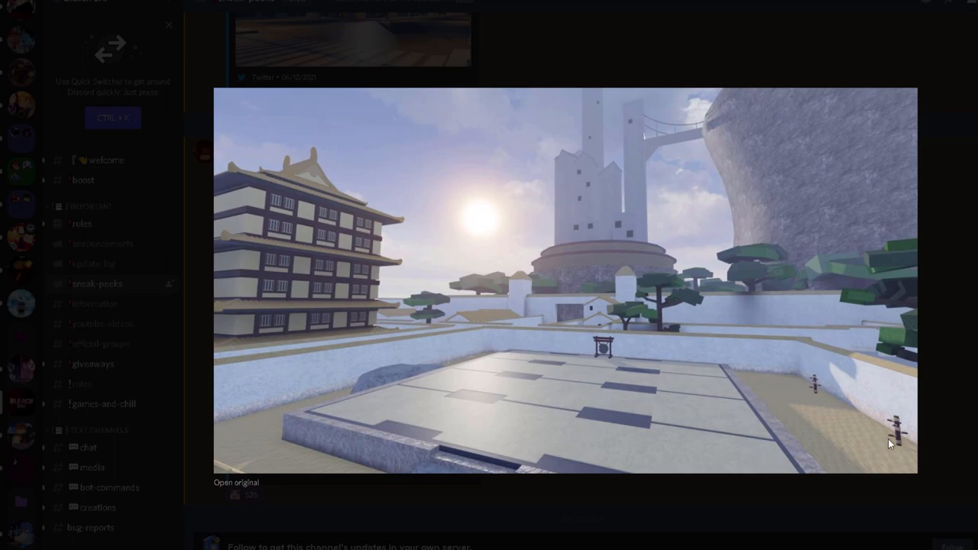
pyautogui.moveTo(512, 350)
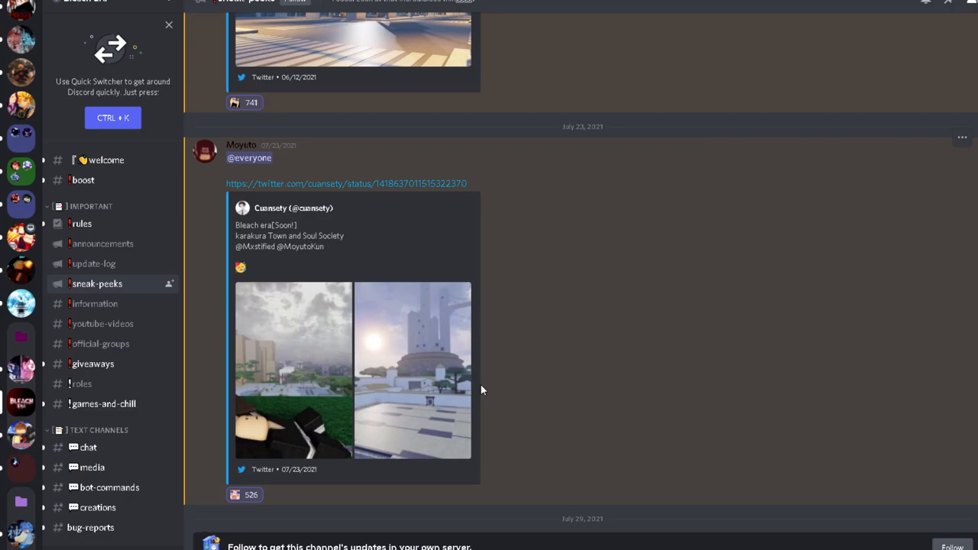
pyautogui.click(412, 371)
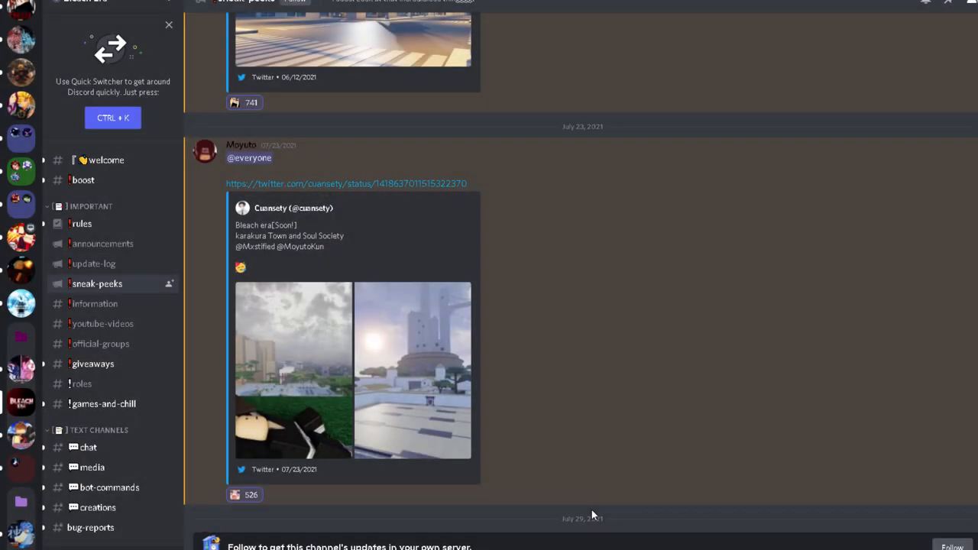
pyautogui.scroll(-3)
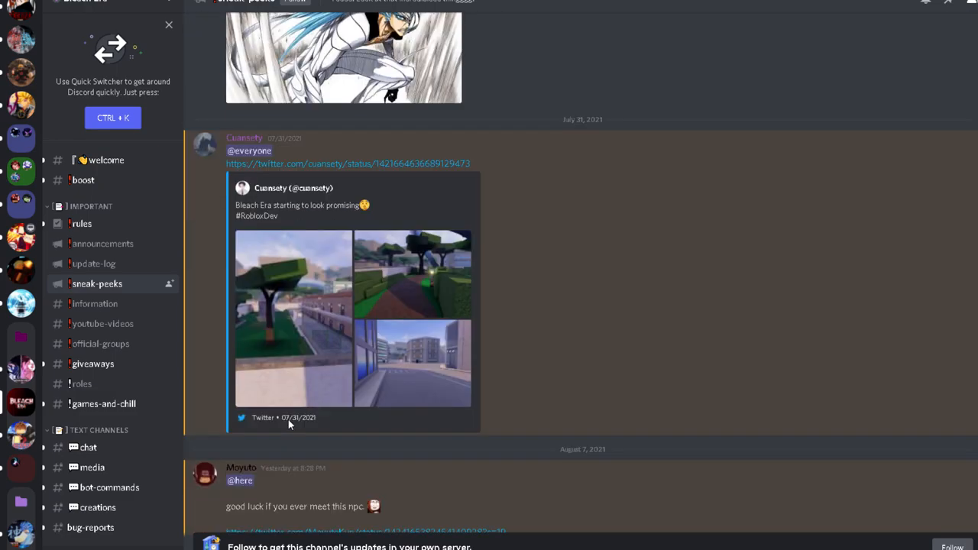
pyautogui.moveTo(272, 445)
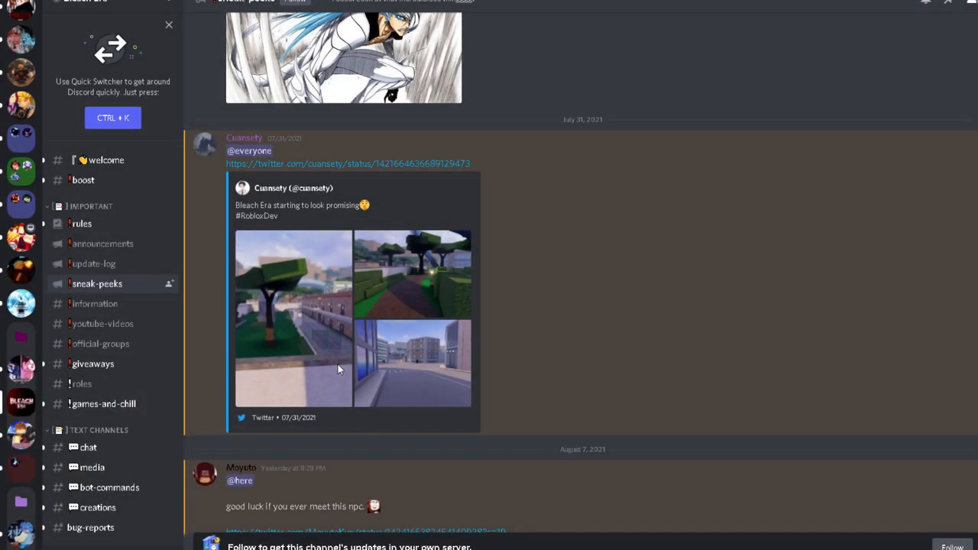
pyautogui.moveTo(398, 285)
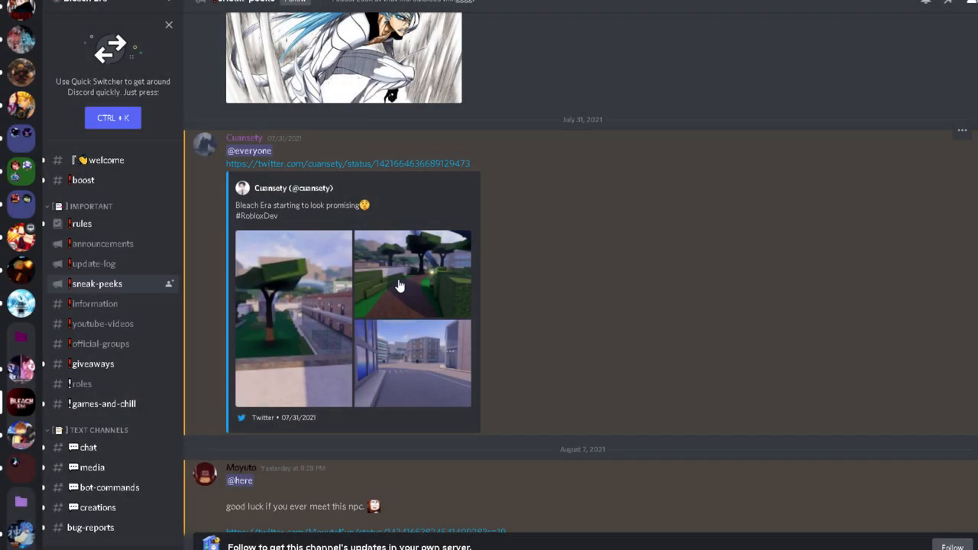
# Click within the July 31 'Bleach Era starting to look promising' tweet's map screenshots.
pyautogui.click(411, 273)
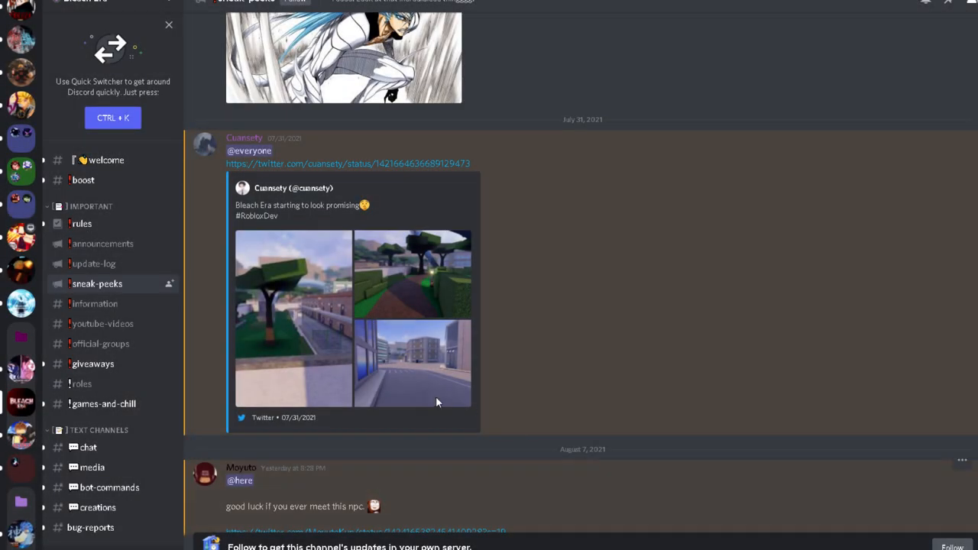
pyautogui.moveTo(327, 289)
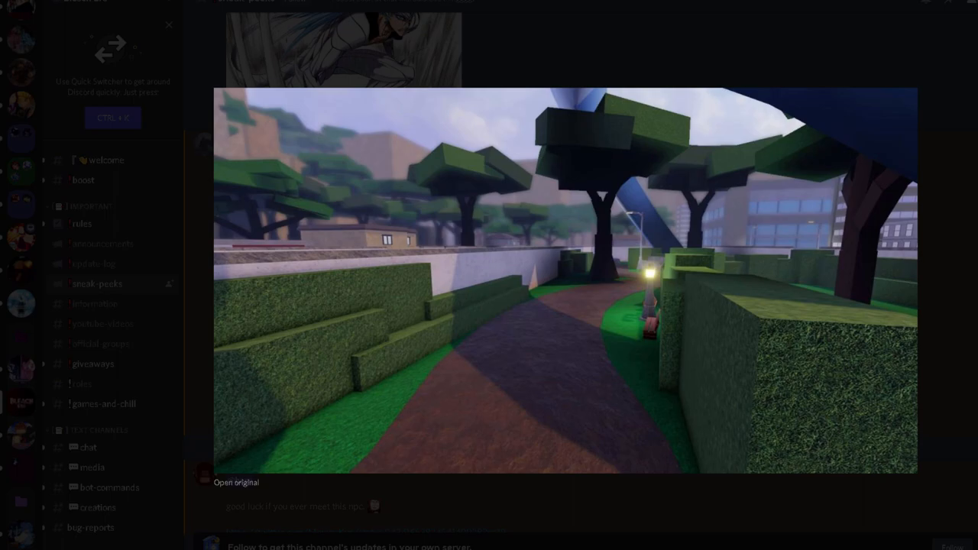
pyautogui.moveTo(552, 531)
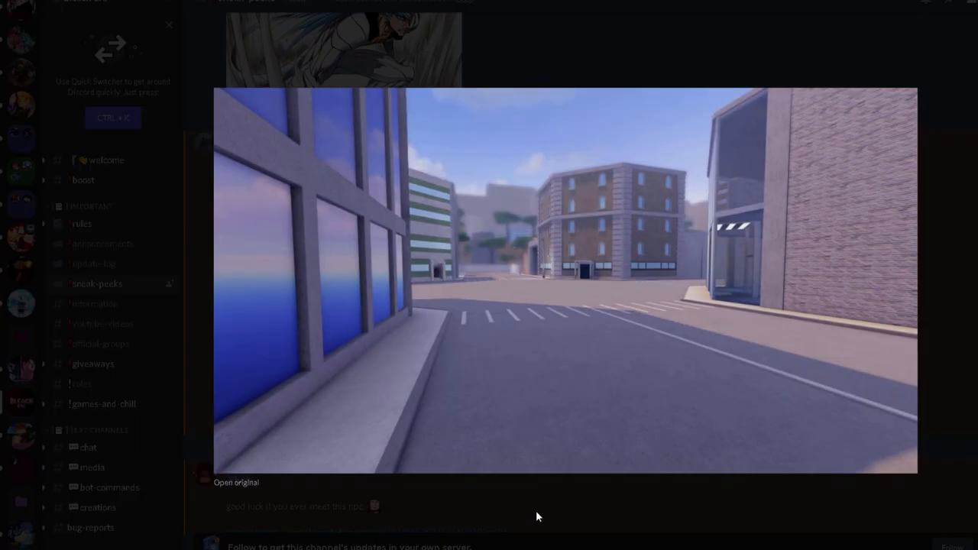
pyautogui.moveTo(506, 258)
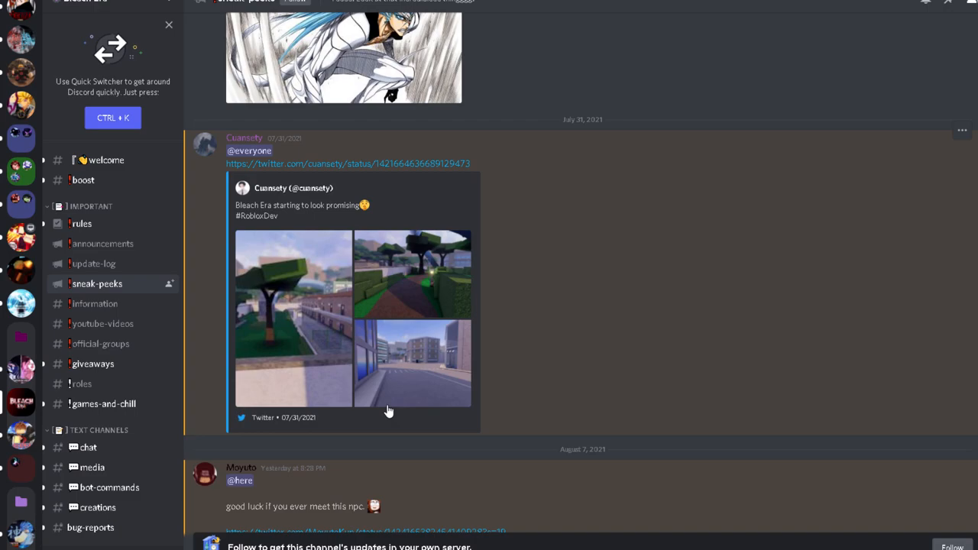
# Scroll #sneak-peeks down toward the August 7 NPC gameplay image.
pyautogui.scroll(-3)
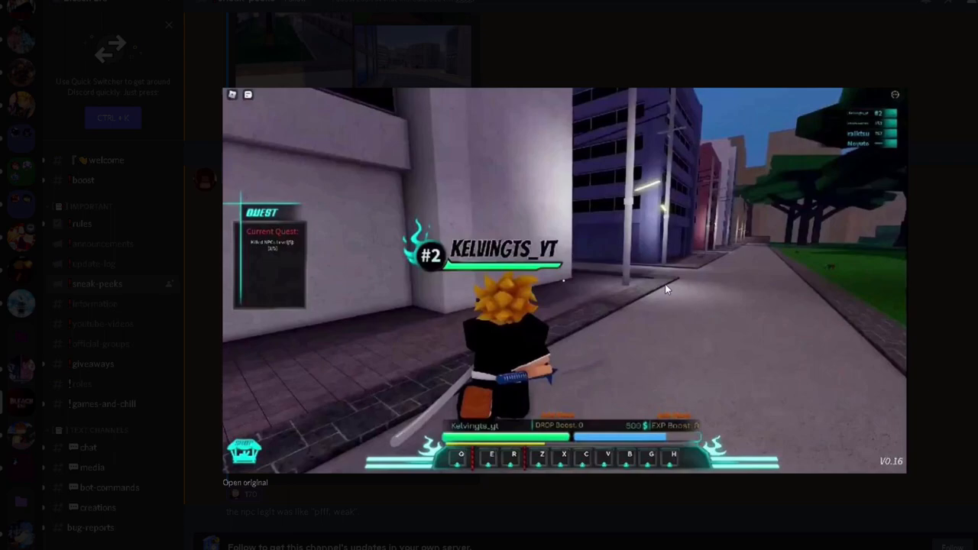
pyautogui.moveTo(278, 200)
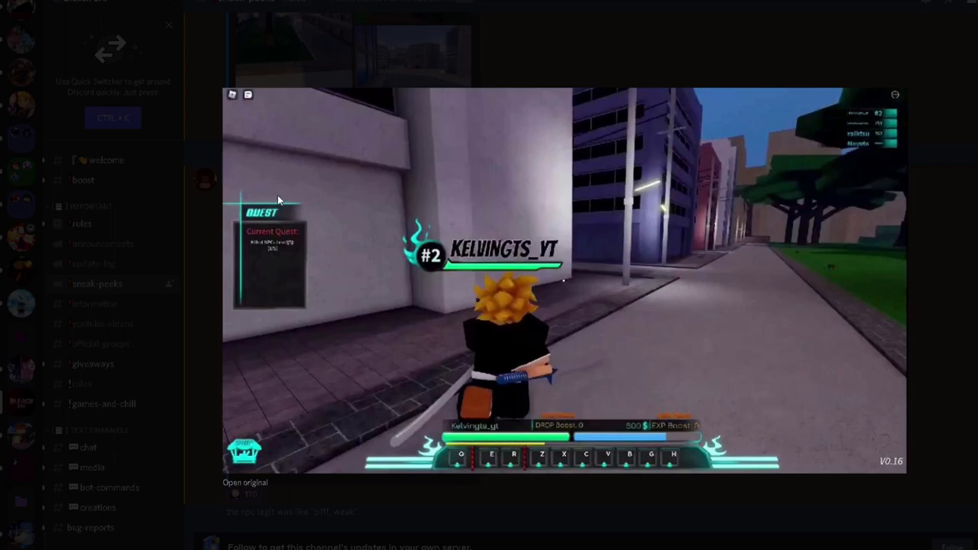
pyautogui.moveTo(277, 424)
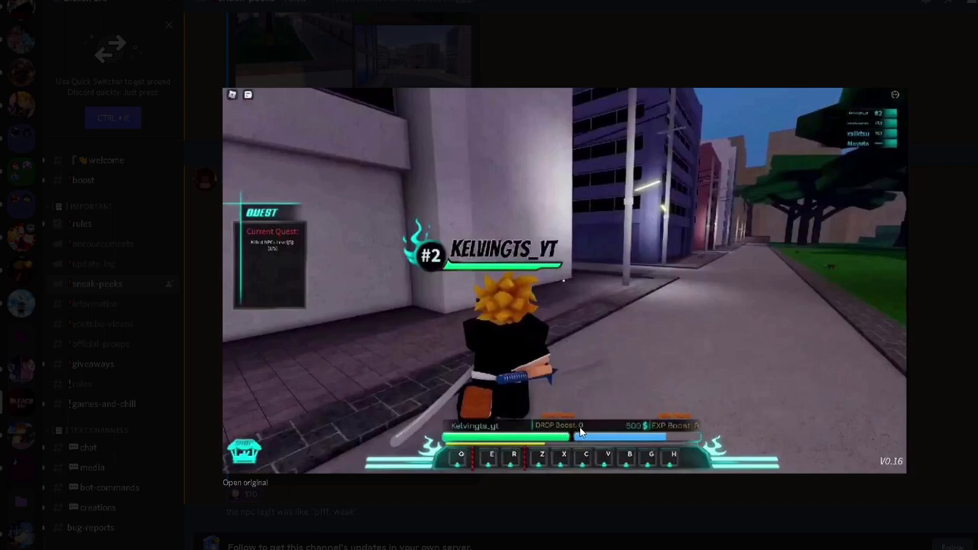
pyautogui.moveTo(632, 431)
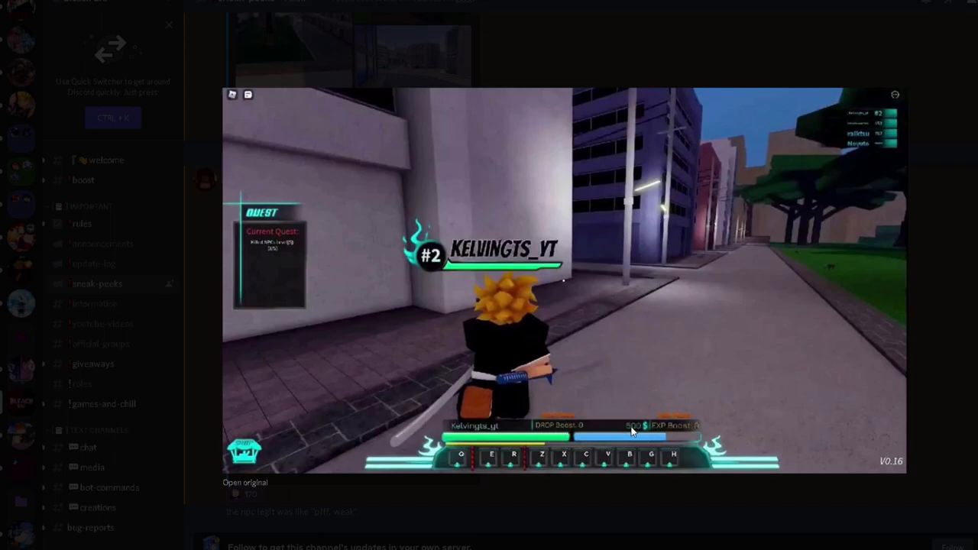
pyautogui.moveTo(696, 439)
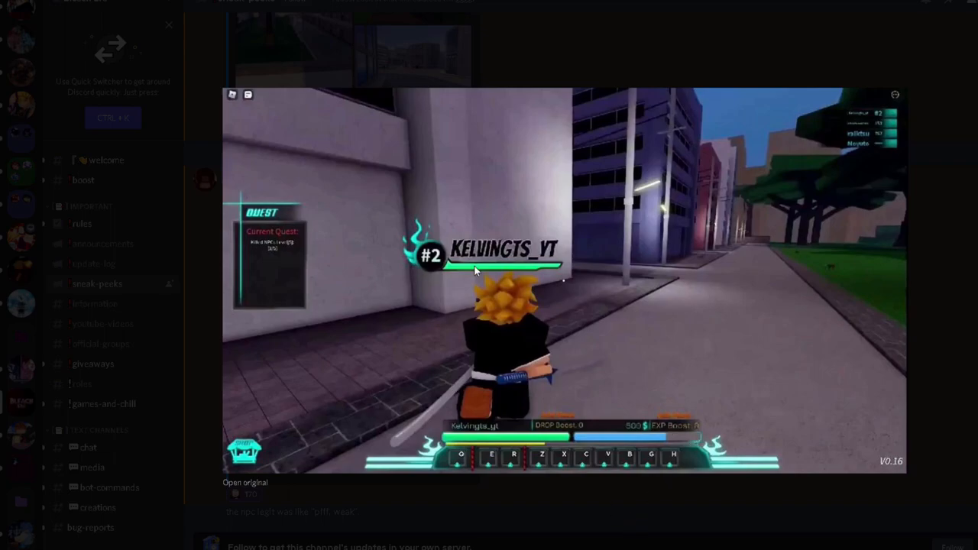
pyautogui.moveTo(563, 451)
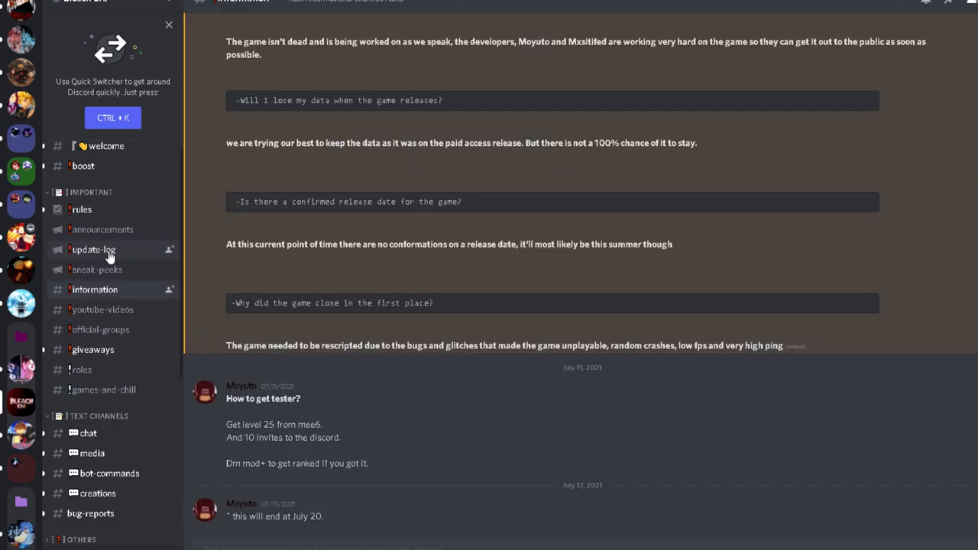
# Open #announcements and select the 'Friday, August 13, 2021. AT 1 pm EST.' lines.
pyautogui.click(102, 229)
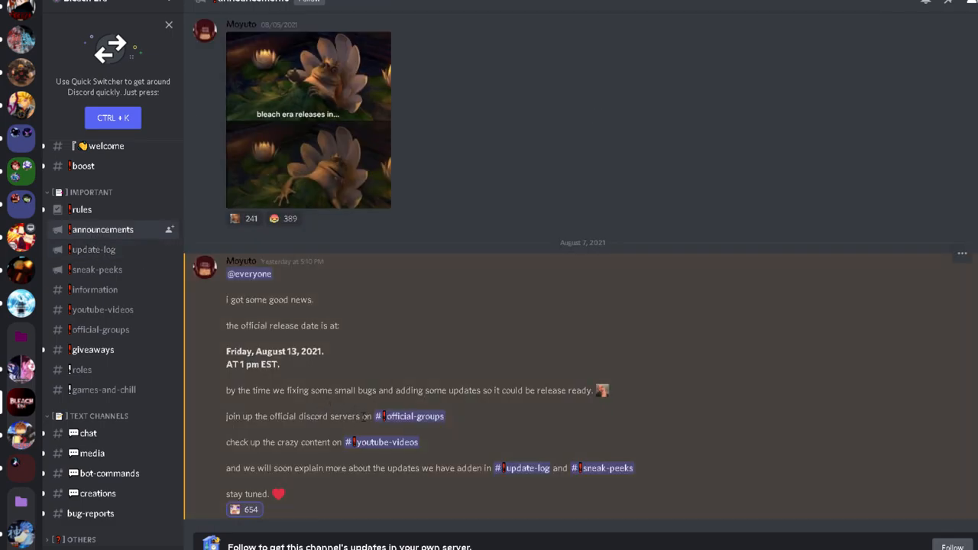
pyautogui.moveTo(226, 299); pyautogui.dragTo(309, 390)
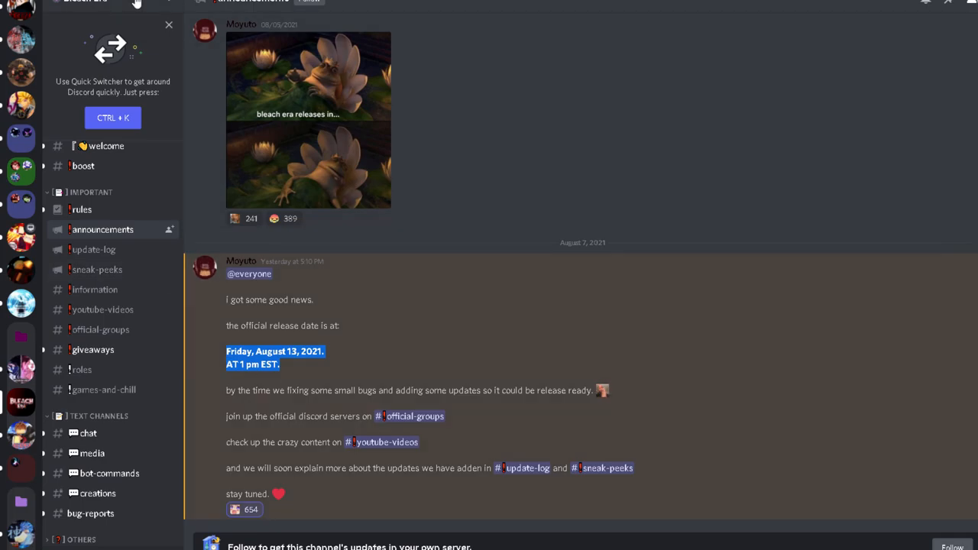
pyautogui.scroll(-3)
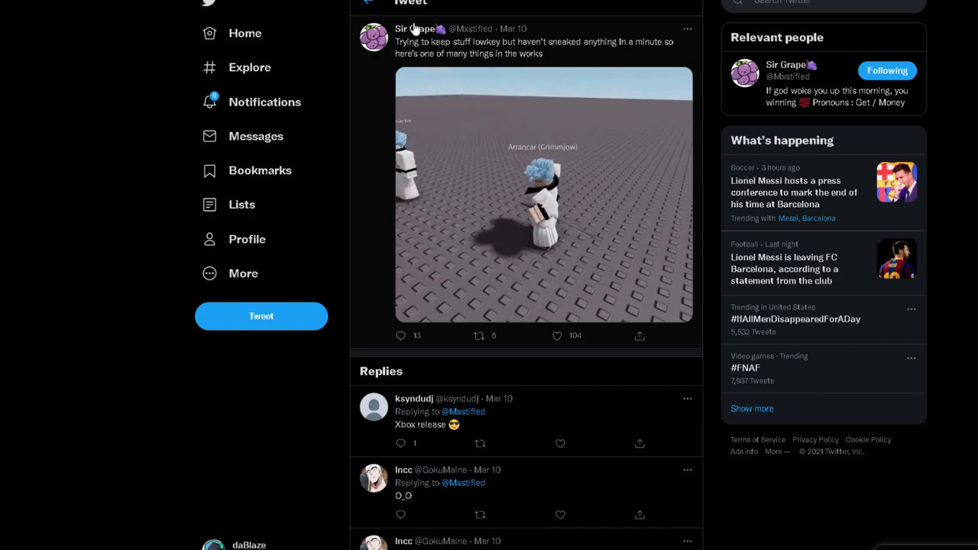
# Open the Bleach Era clip on Streamable from the Grimmjow tweet.
pyautogui.click(539, 206)
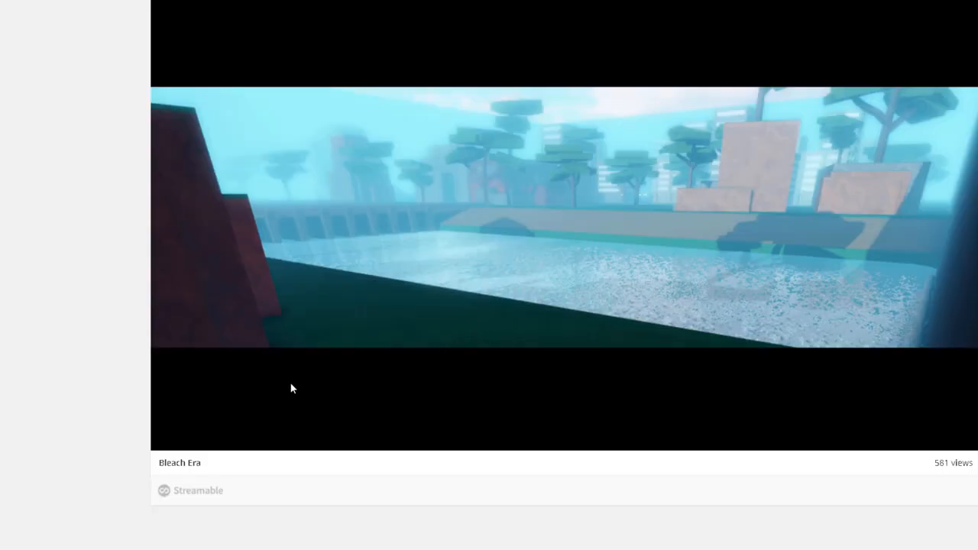